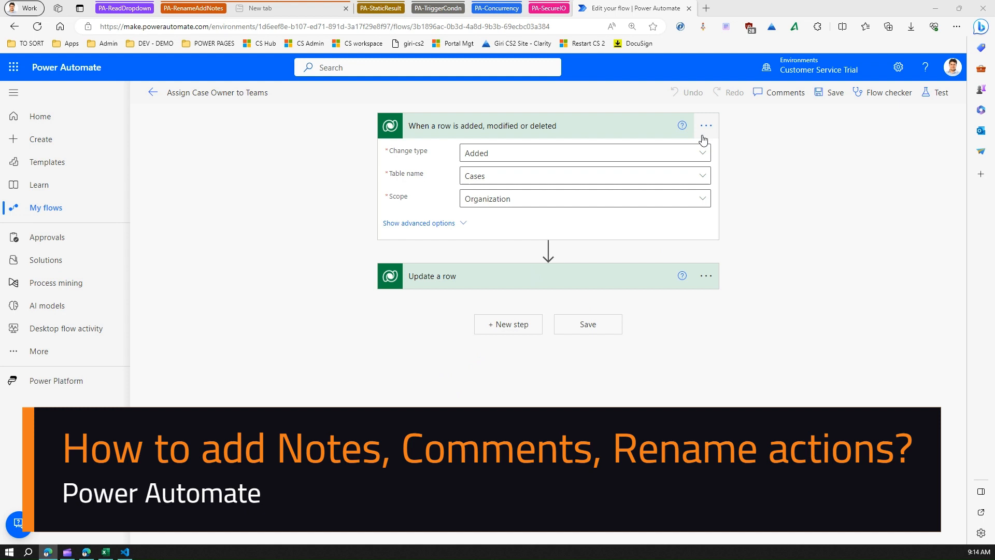
pyautogui.moveTo(576, 299)
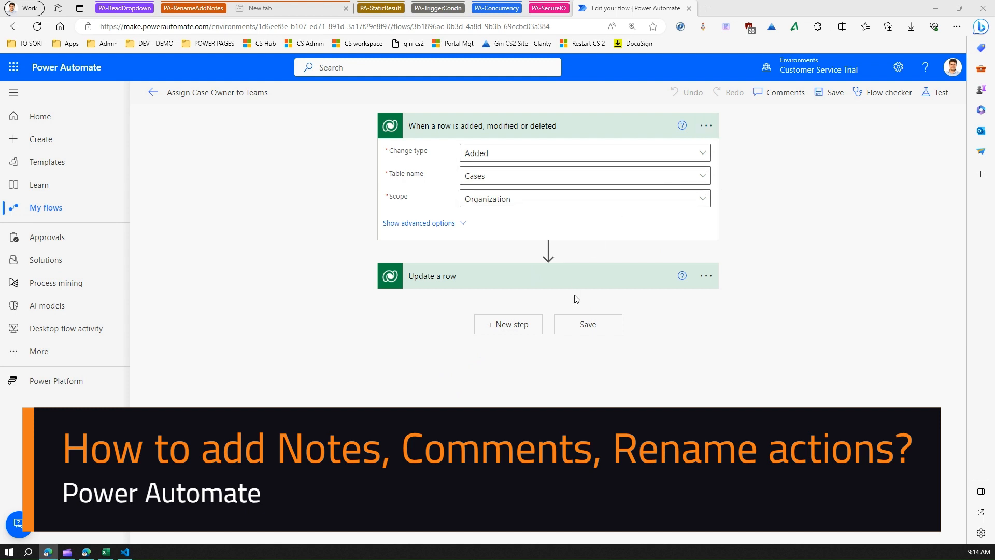
pyautogui.moveTo(518, 296)
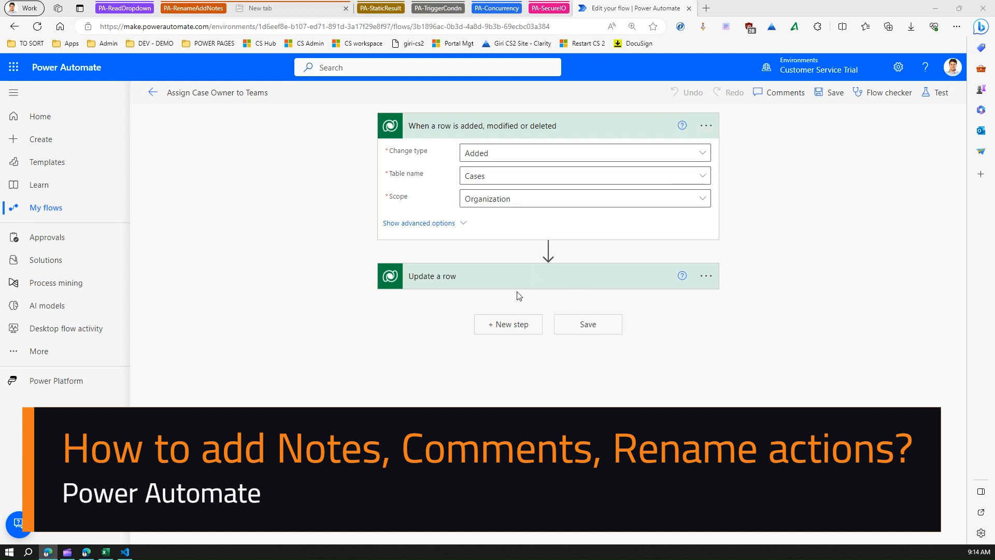
pyautogui.moveTo(412, 121)
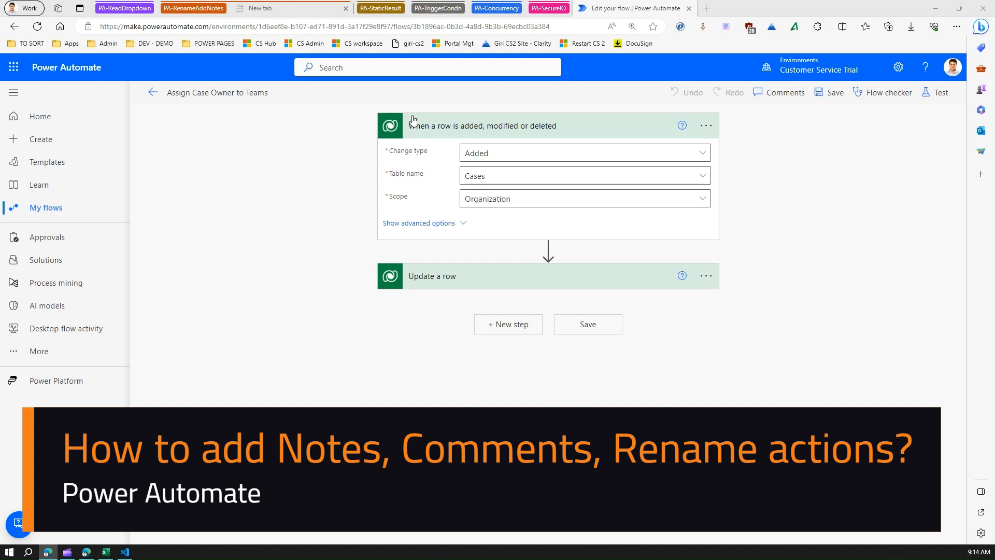
pyautogui.moveTo(555, 285)
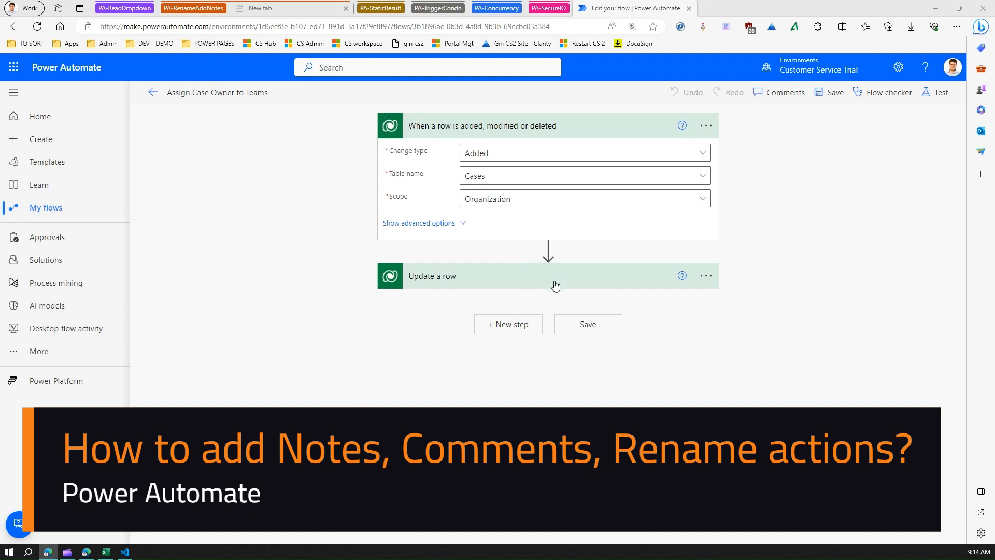
pyautogui.moveTo(549, 299)
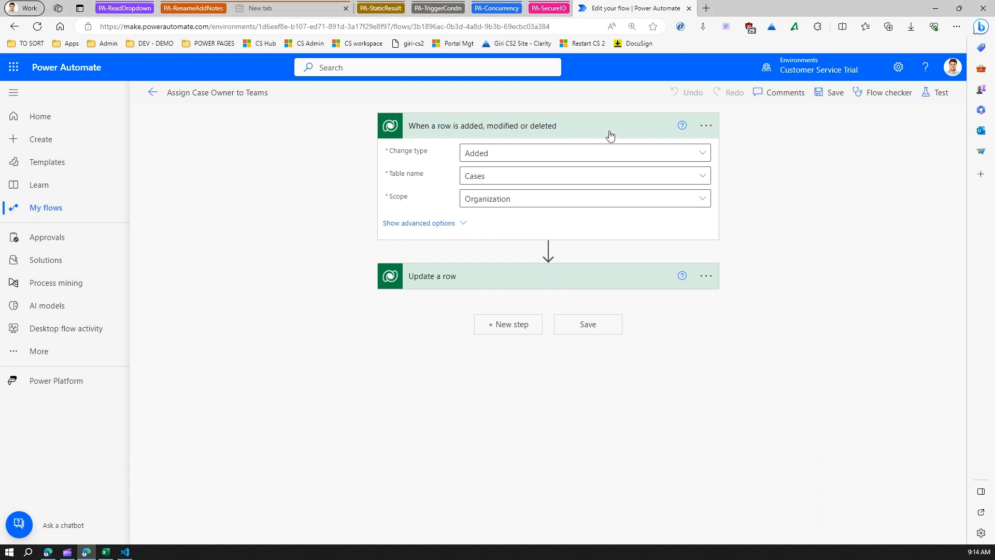
# Step: Collapse the trigger card, expand it to check its Cases settings, then collapse it again
pyautogui.click(483, 125)
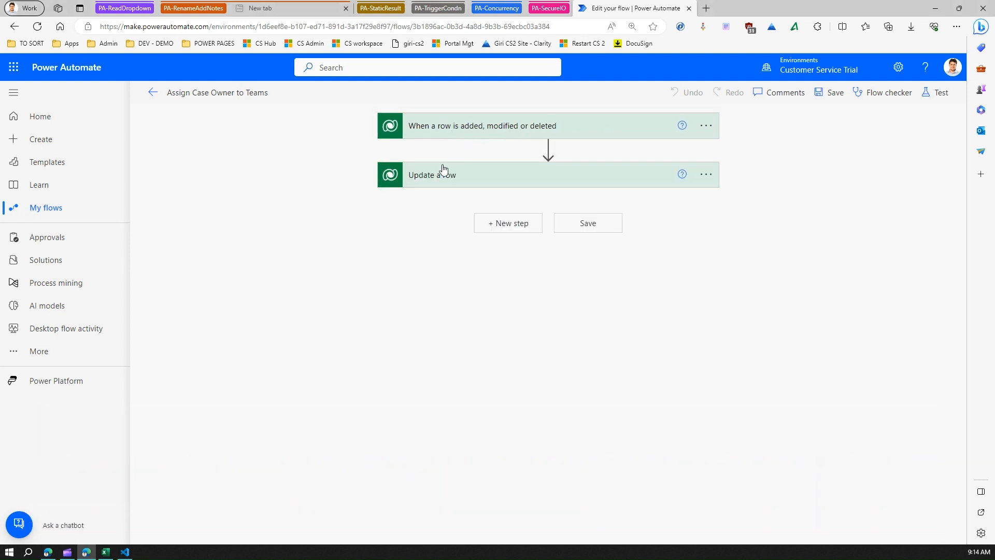
pyautogui.moveTo(429, 184)
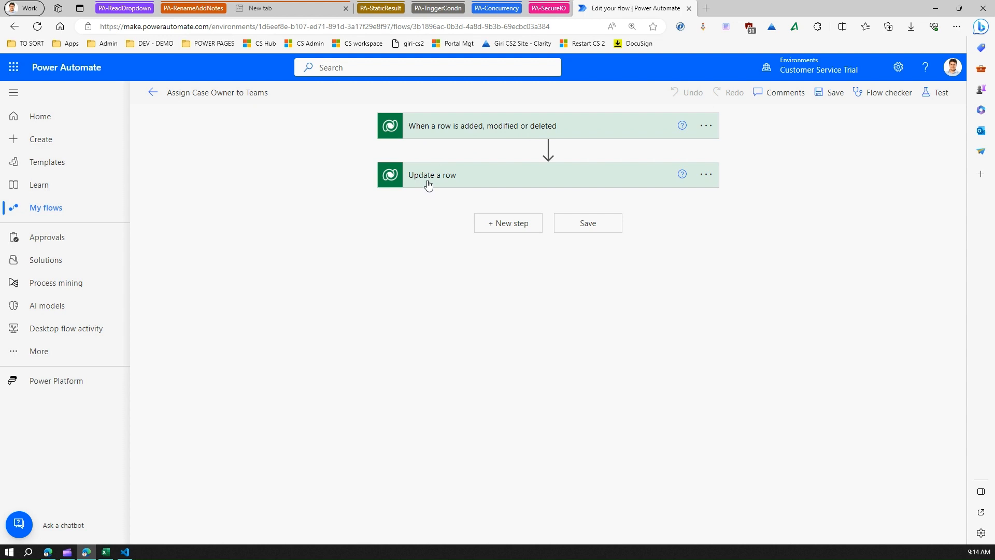
pyautogui.moveTo(509, 126)
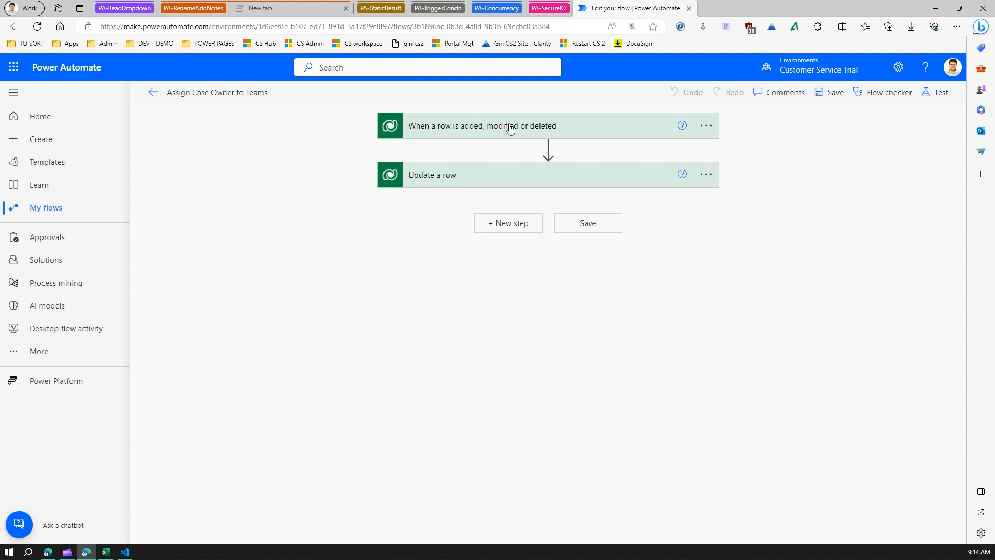
pyautogui.click(482, 125)
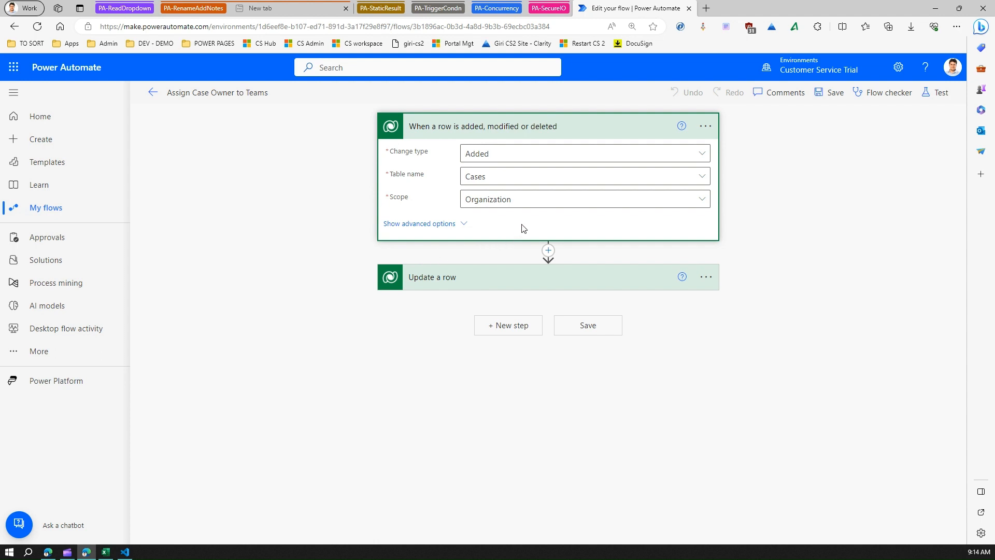
pyautogui.moveTo(379, 136)
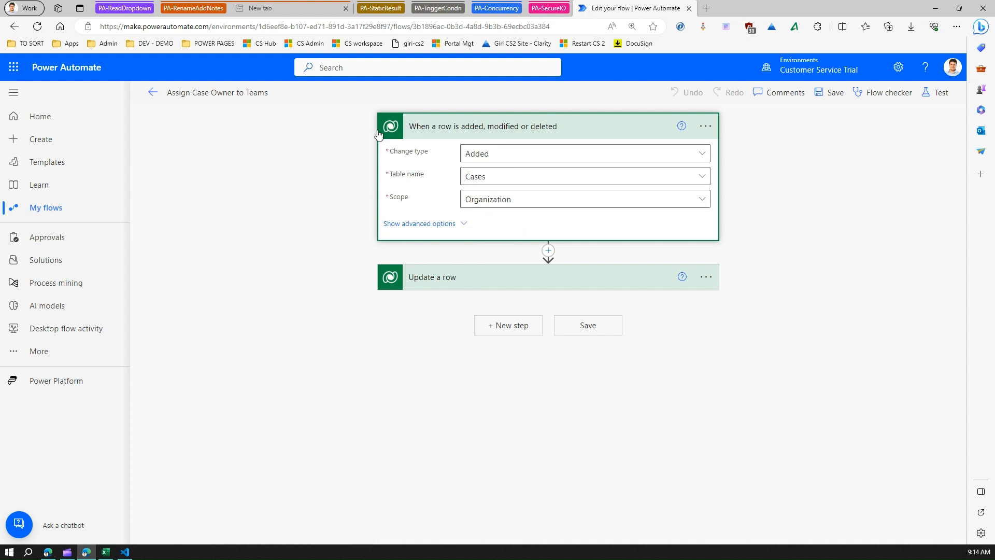
pyautogui.moveTo(413, 242)
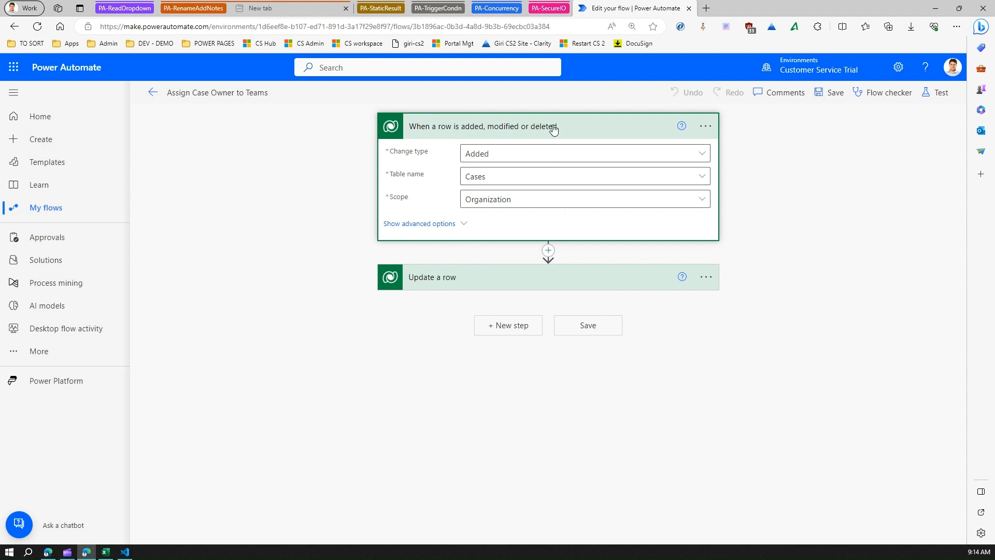
pyautogui.click(482, 125)
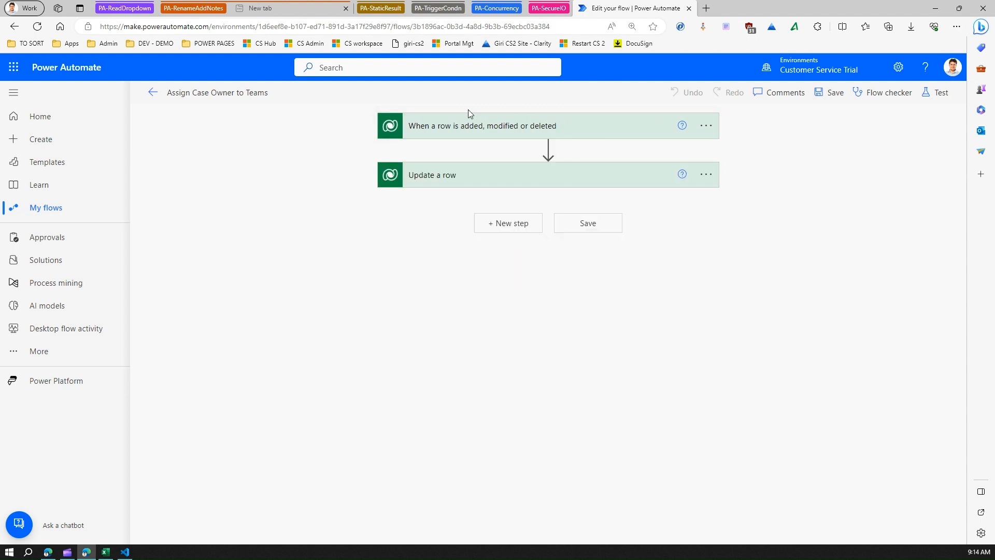
pyautogui.moveTo(453, 114)
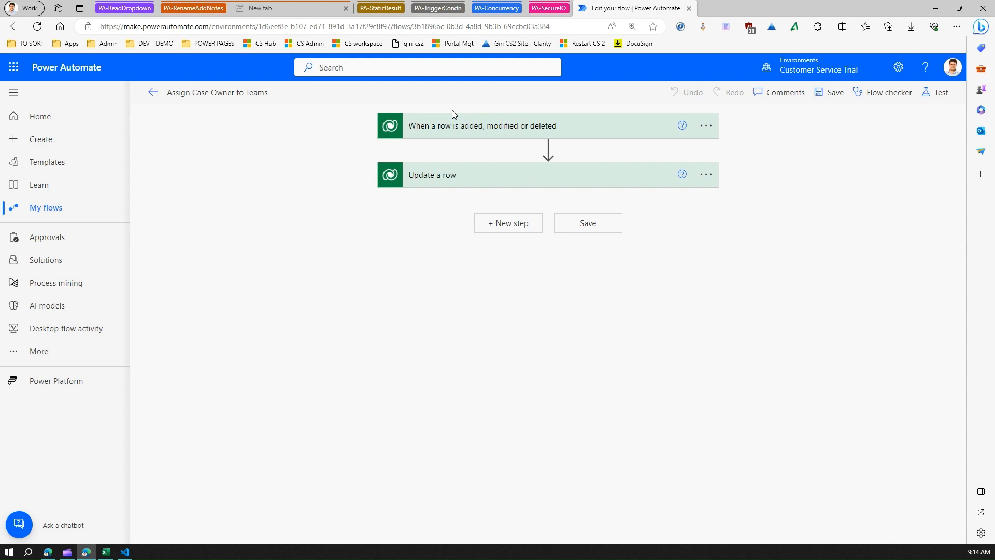
pyautogui.moveTo(596, 129)
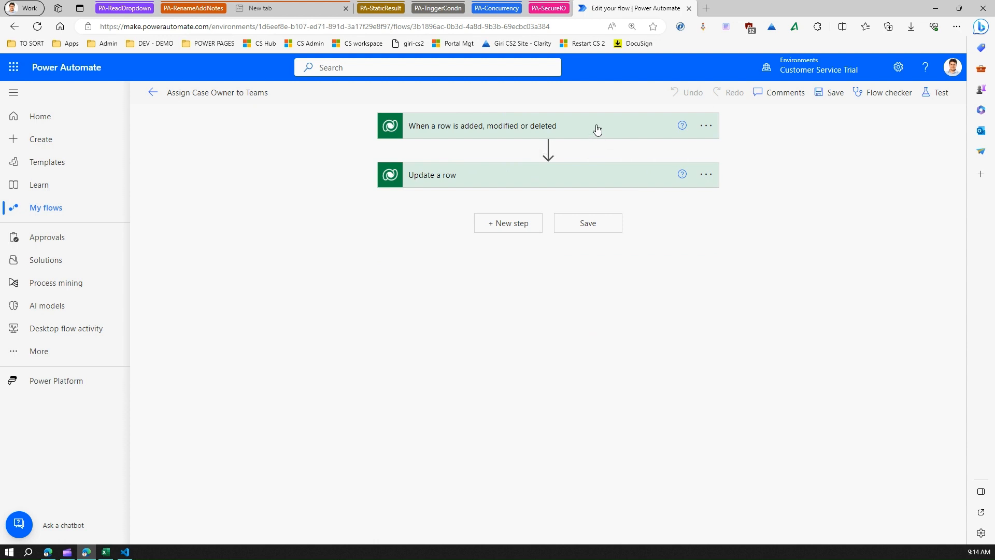
pyautogui.click(482, 125)
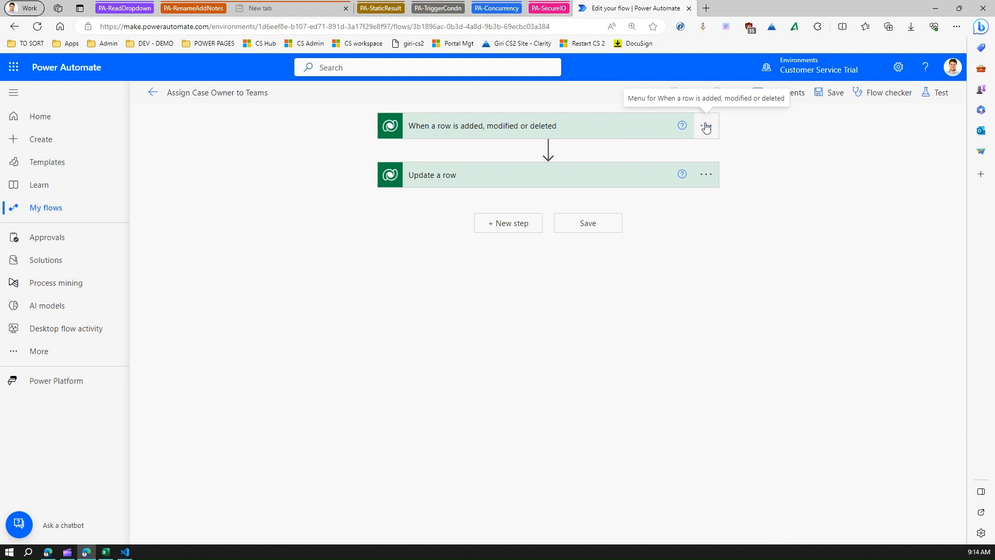
pyautogui.moveTo(709, 128)
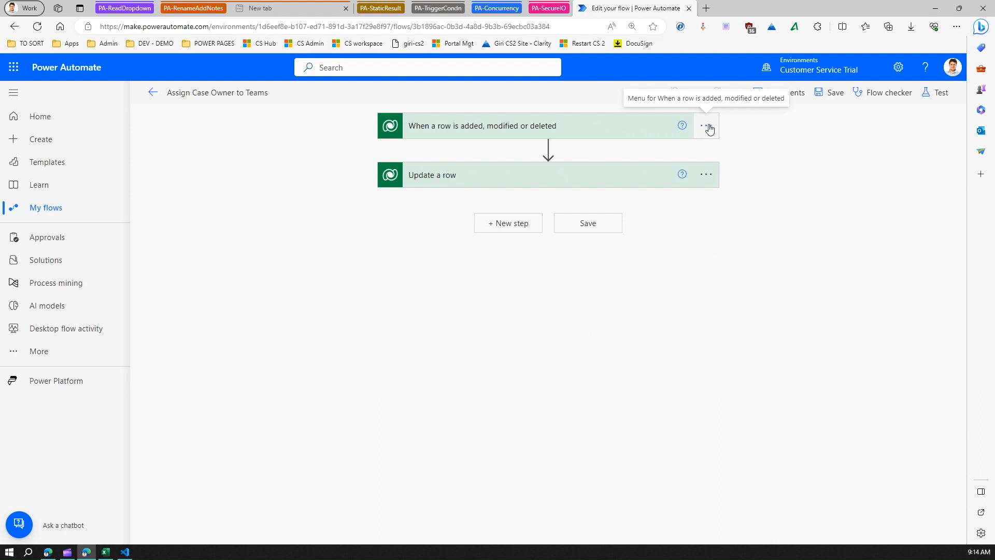
# Step: Open the options menu on the 'When a row is added, modified or deleted' trigger
pyautogui.click(706, 125)
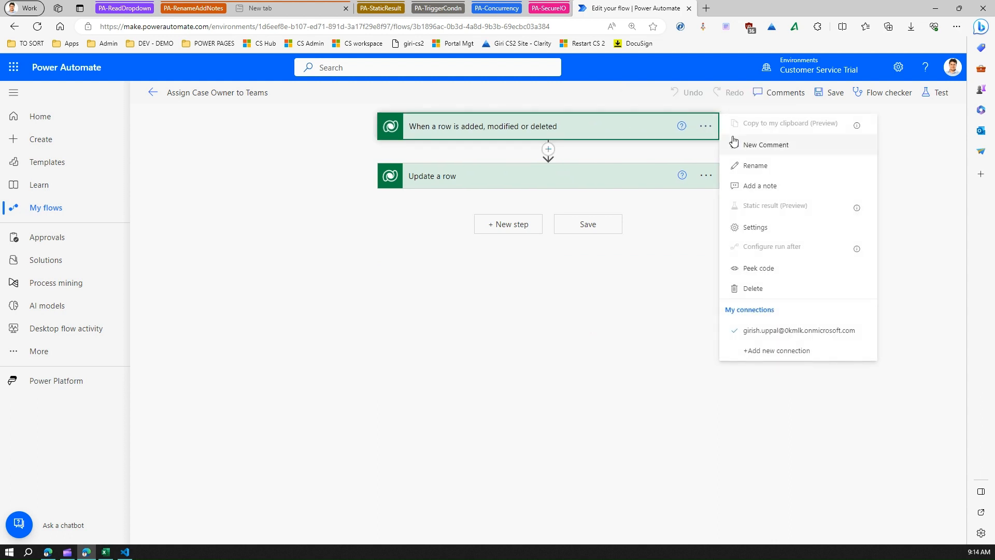
pyautogui.moveTo(755, 165)
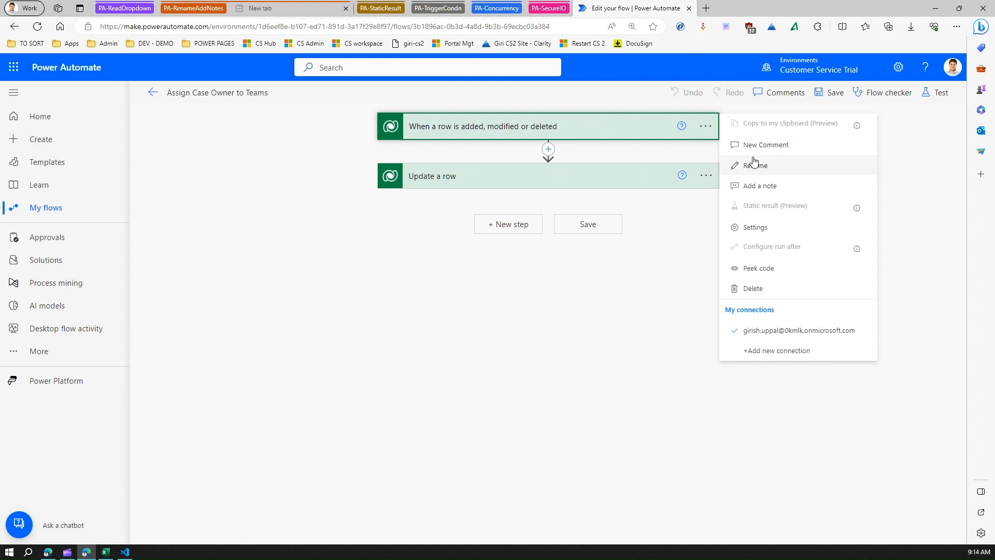
pyautogui.moveTo(759, 176)
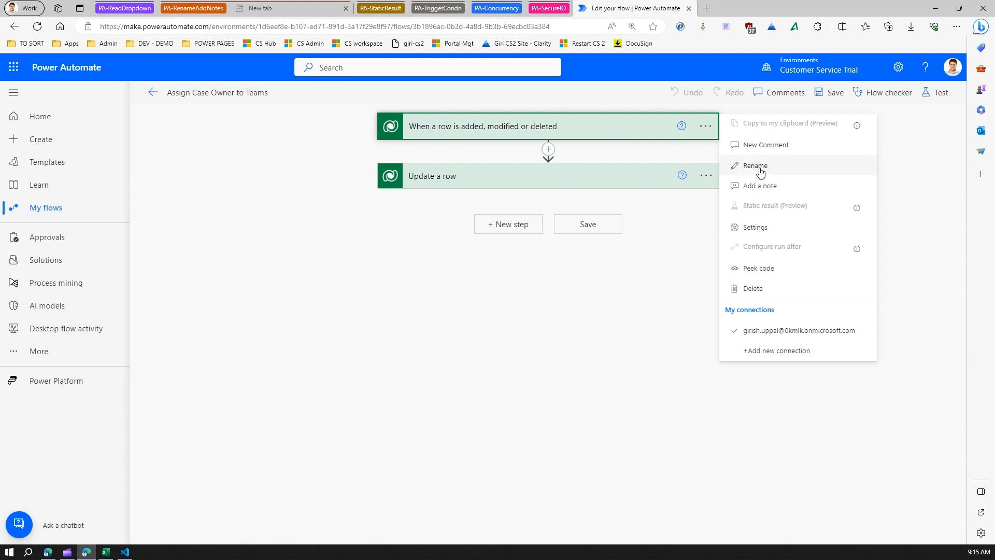
pyautogui.moveTo(758, 167)
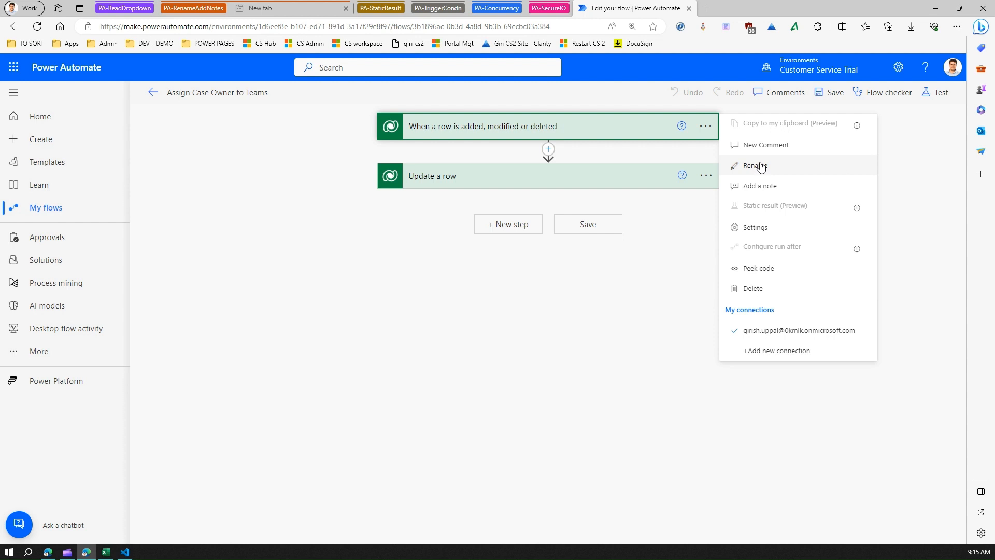
# Step: Retitle the trigger 'When a new Case is Created', prefixed with 'Automated Trigger:'
pyautogui.click(755, 166)
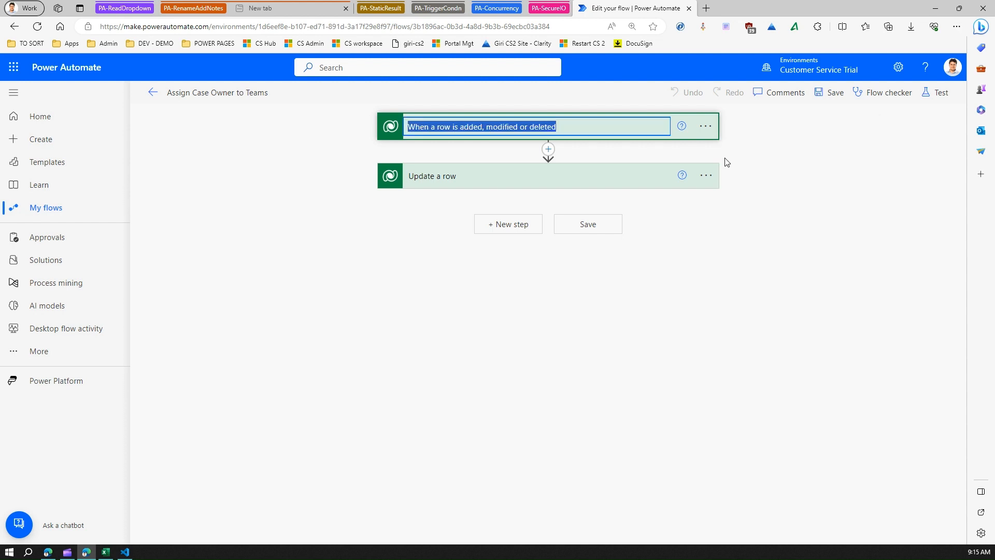
pyautogui.write('Whena')
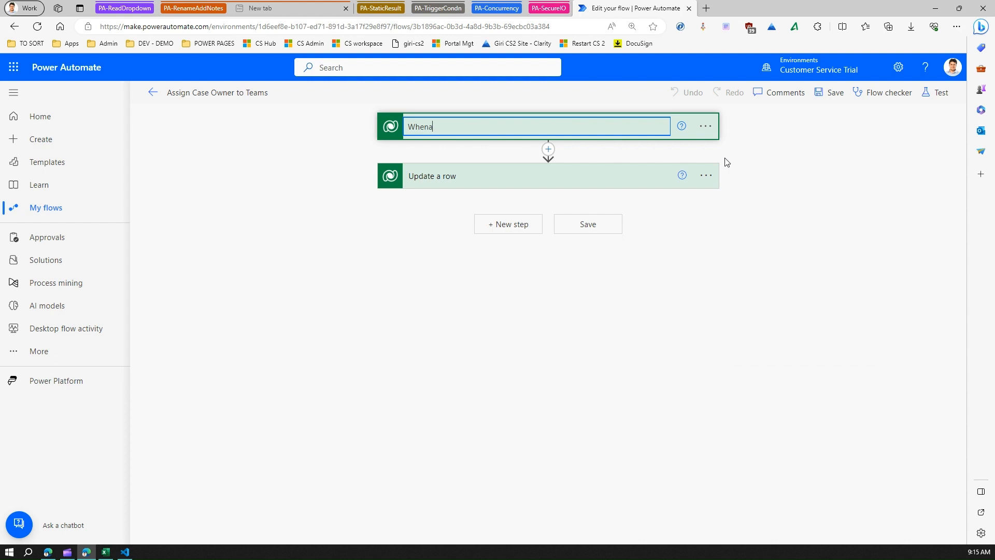
pyautogui.write('When a n')
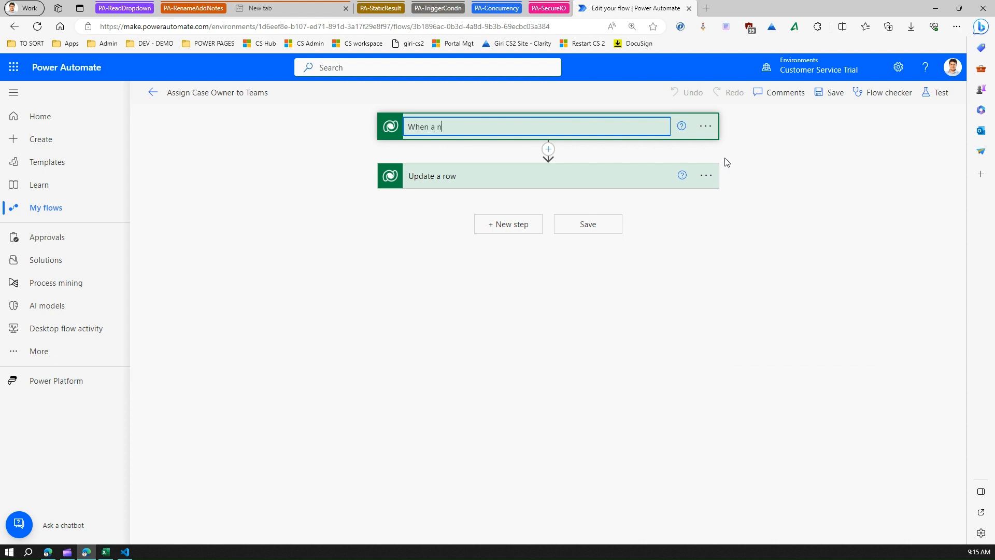
pyautogui.write('ew Case is')
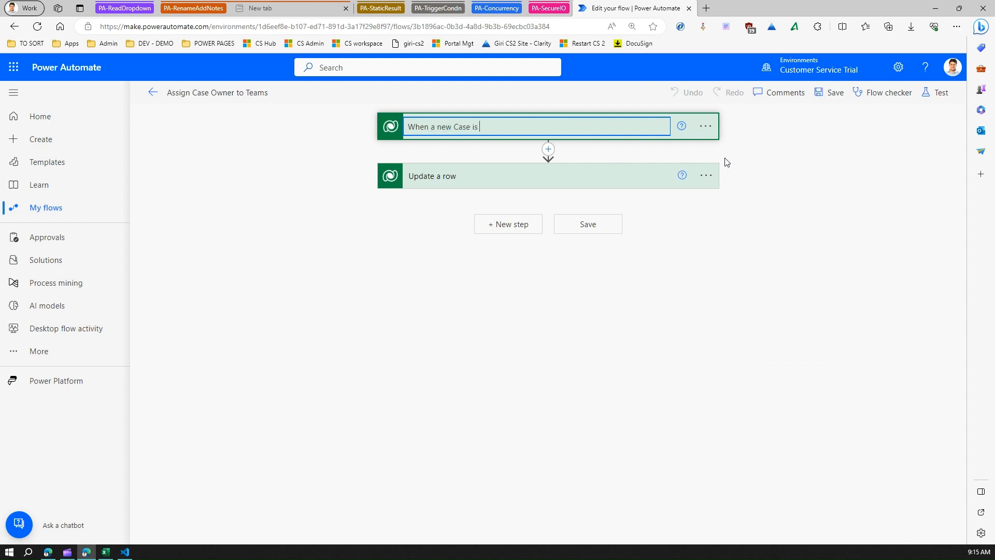
pyautogui.write('Created')
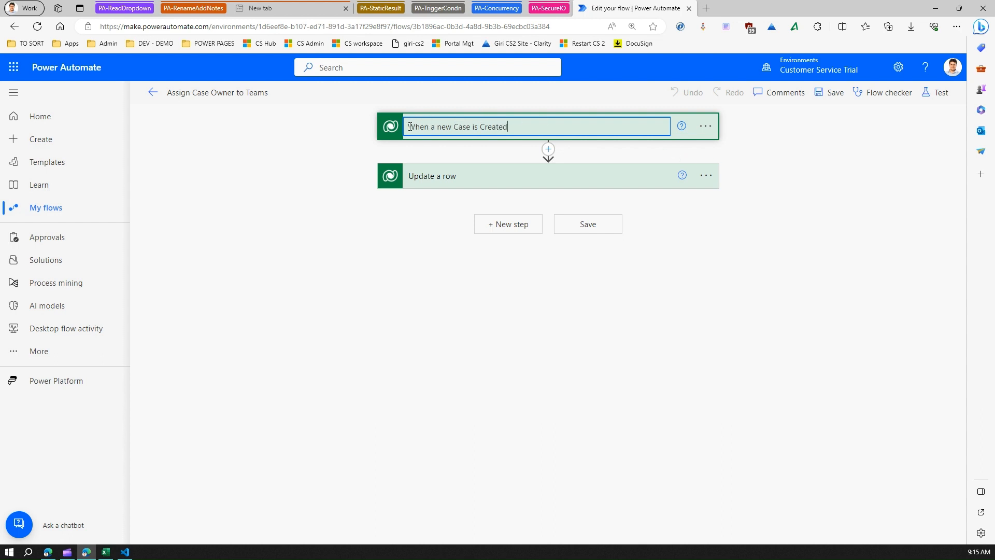
pyautogui.write('Trigg')
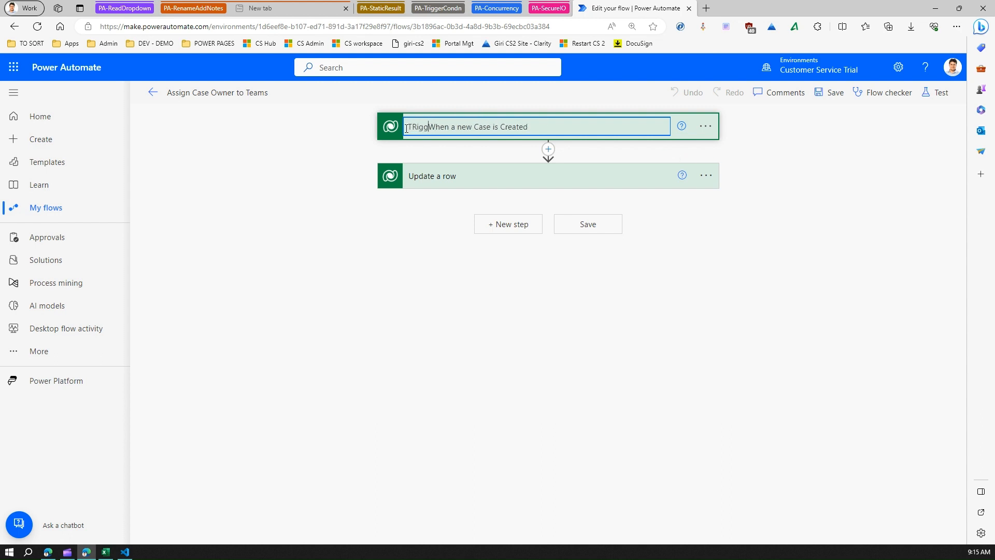
pyautogui.press('Backspace')
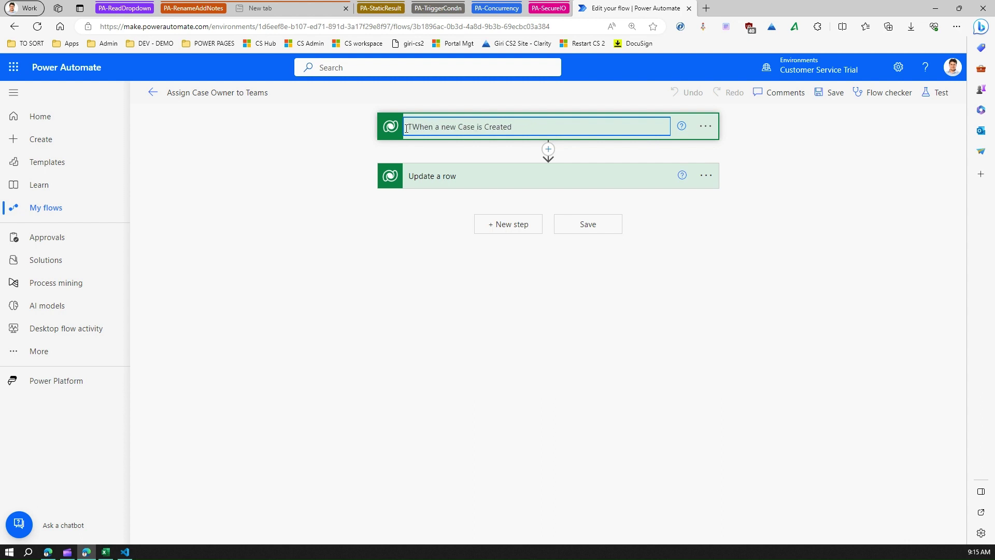
pyautogui.write('Automated')
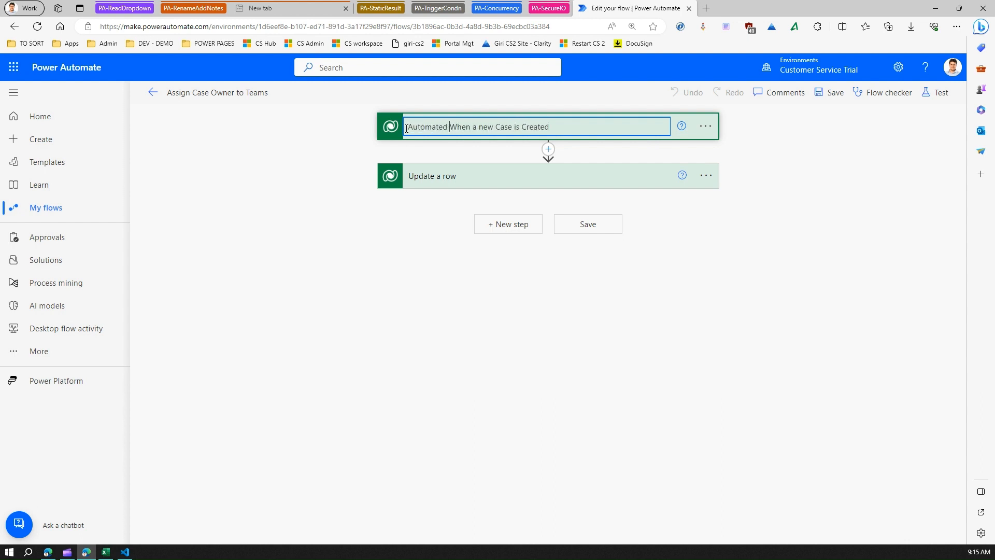
pyautogui.write('Trigger:')
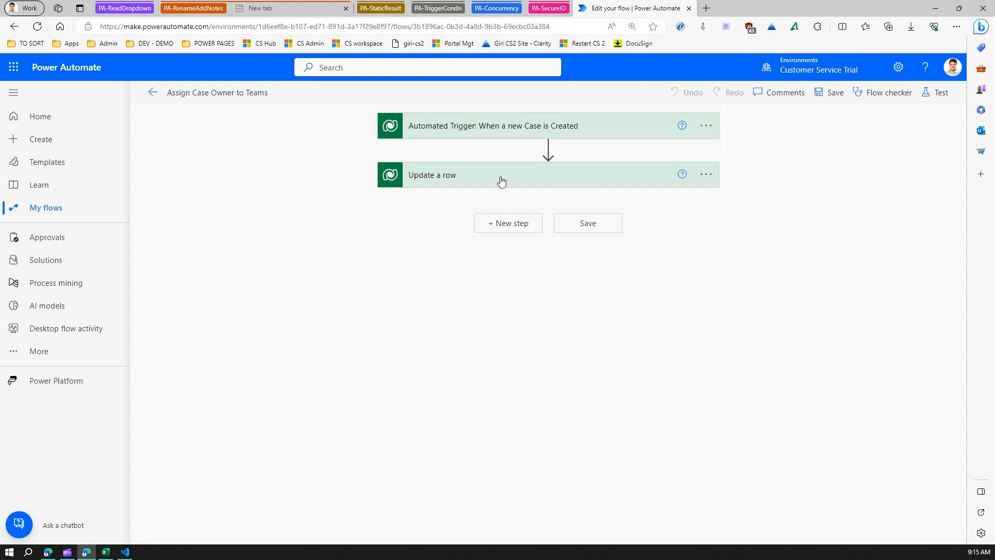
pyautogui.moveTo(487, 131)
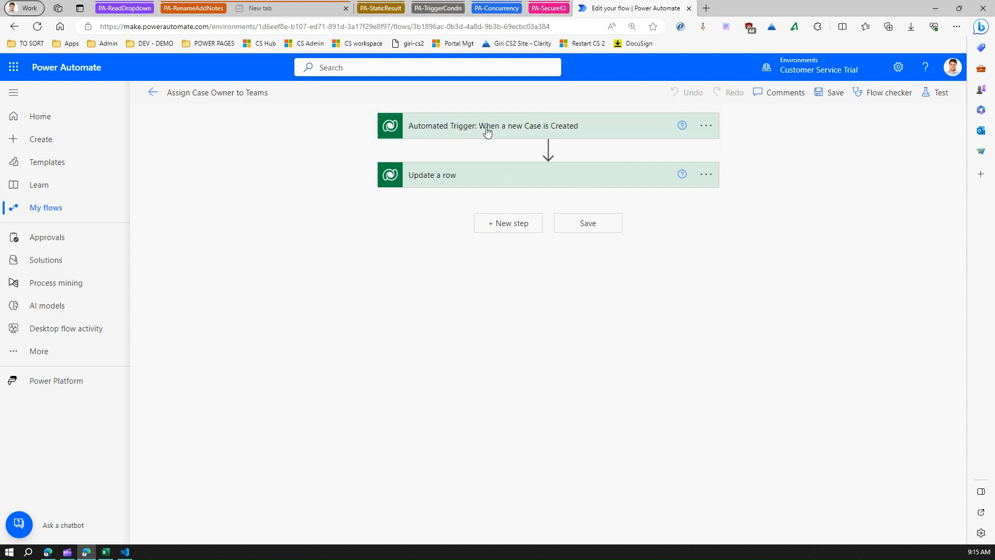
# Step: Add a blank note to the trigger from its options menu
pyautogui.click(706, 126)
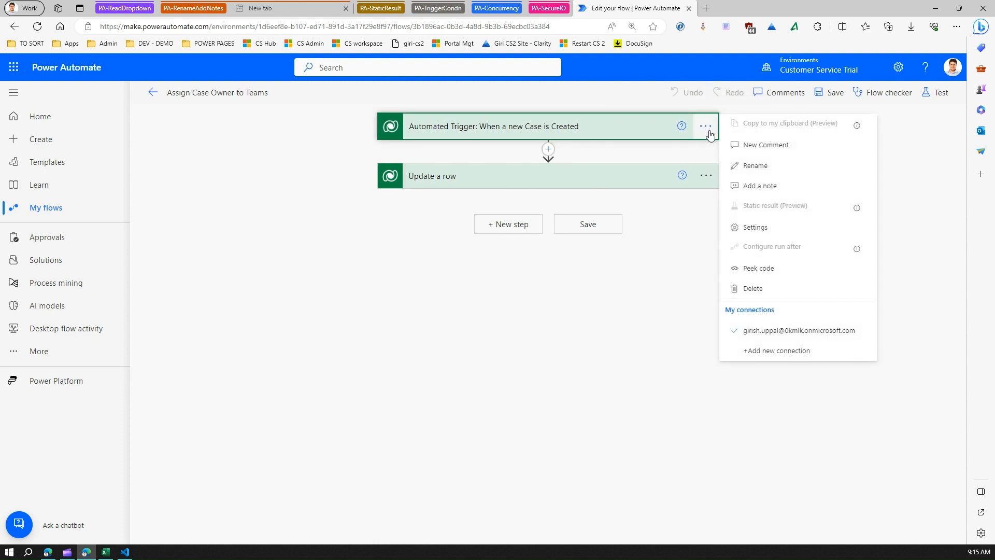
pyautogui.moveTo(756, 189)
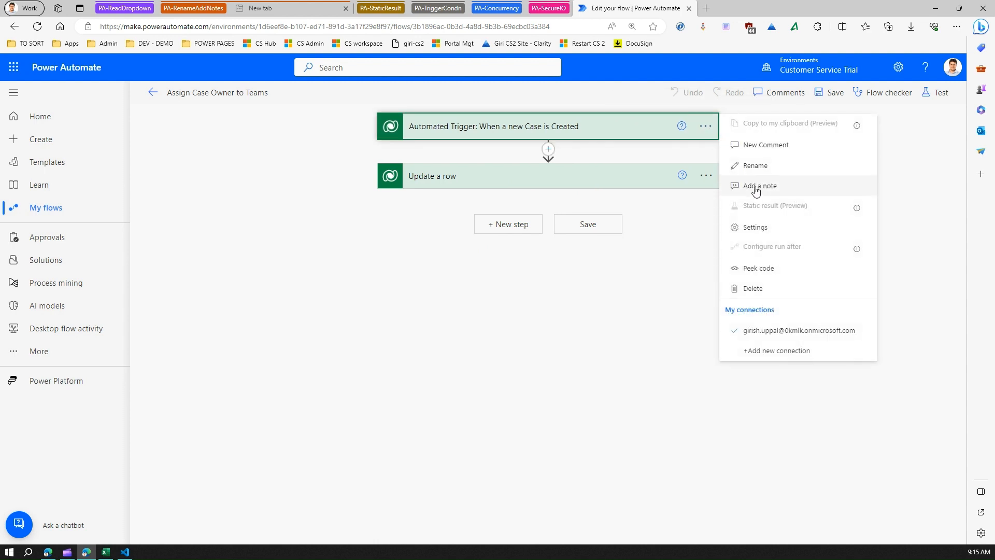
pyautogui.click(760, 186)
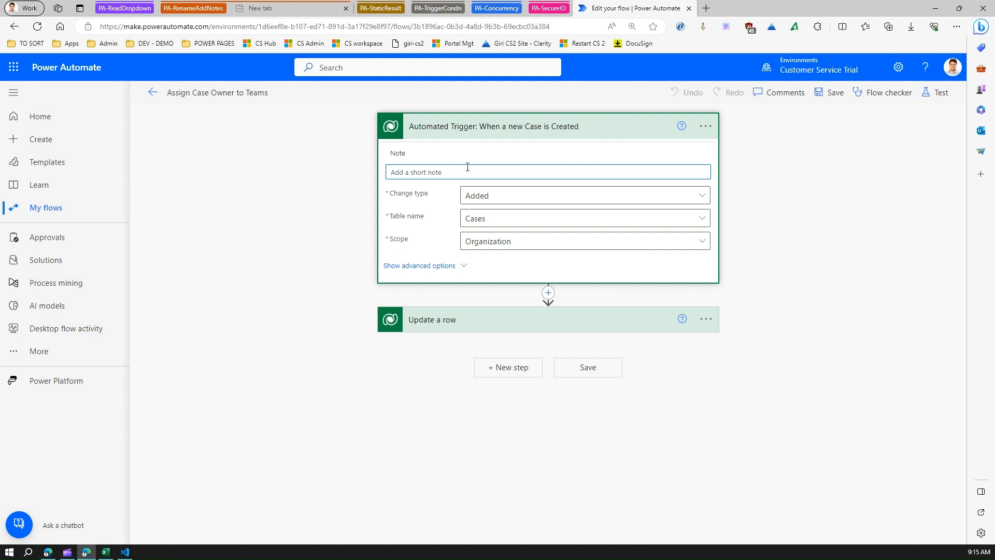
# Step: Write the note about new D365 Customer Service cases moving to a team, plus filler text
pyautogui.write('When a n')
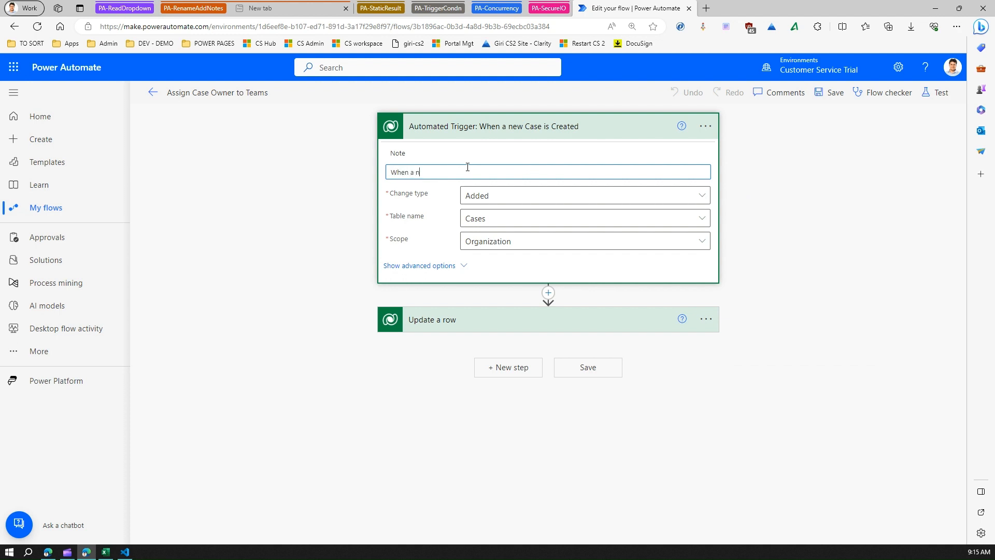
pyautogui.write('ew case is c')
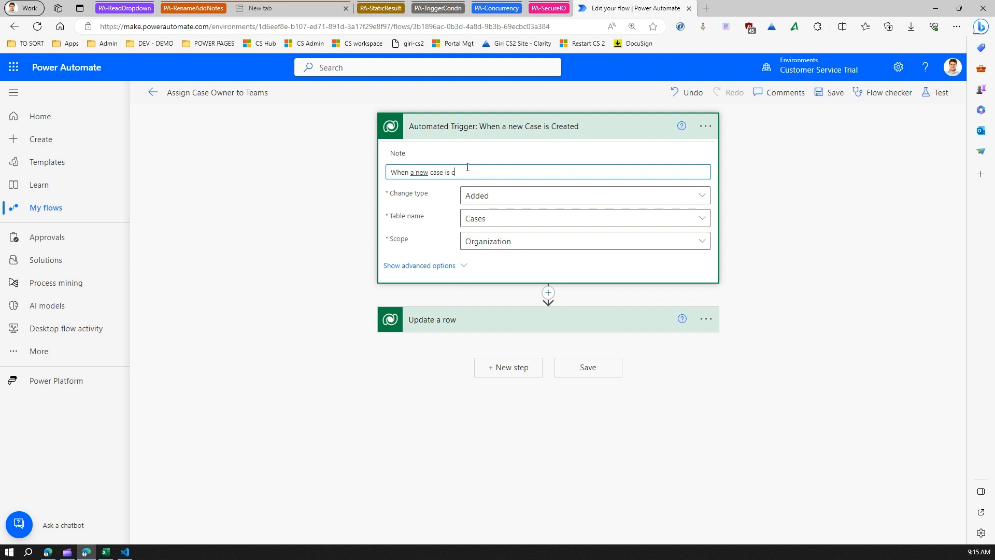
pyautogui.write('created in')
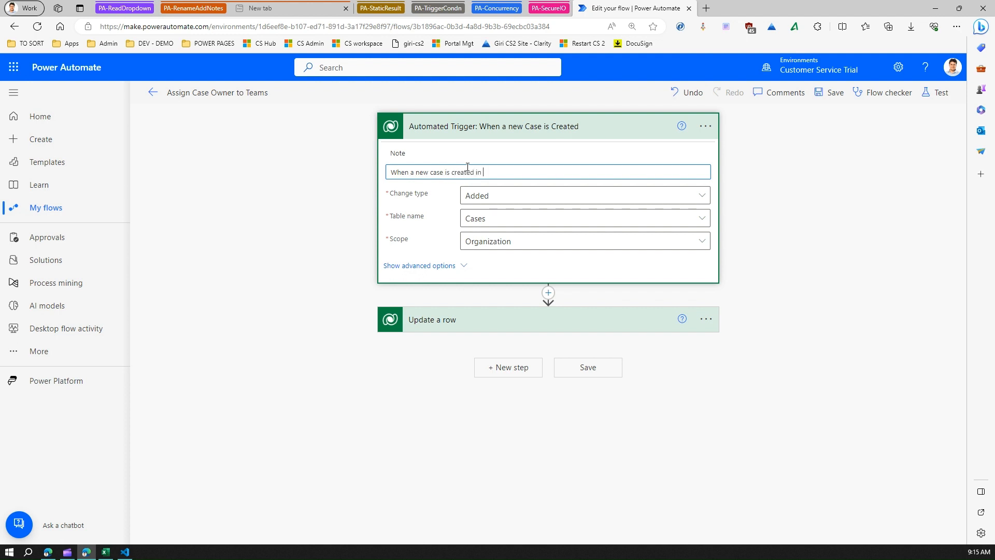
pyautogui.write('D365 Custo')
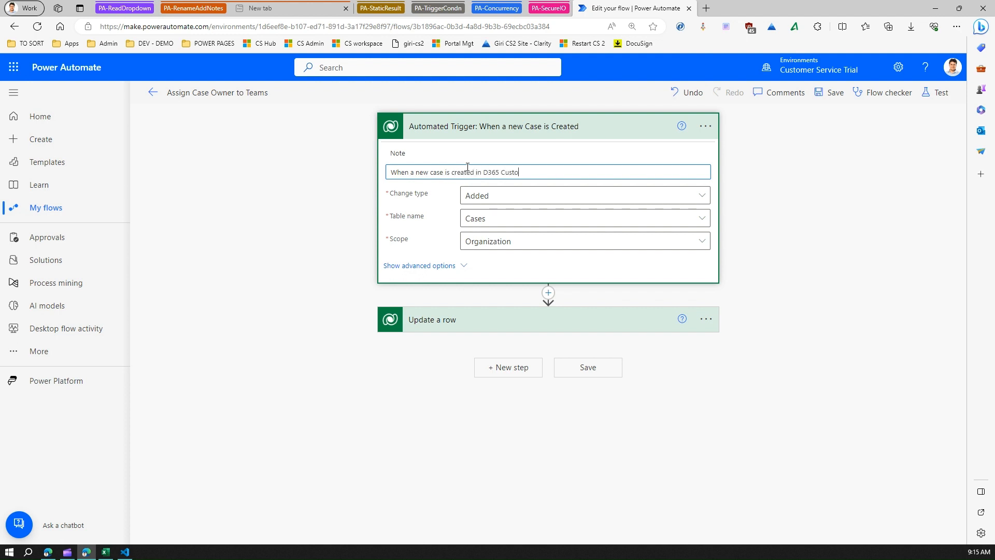
pyautogui.write('em')
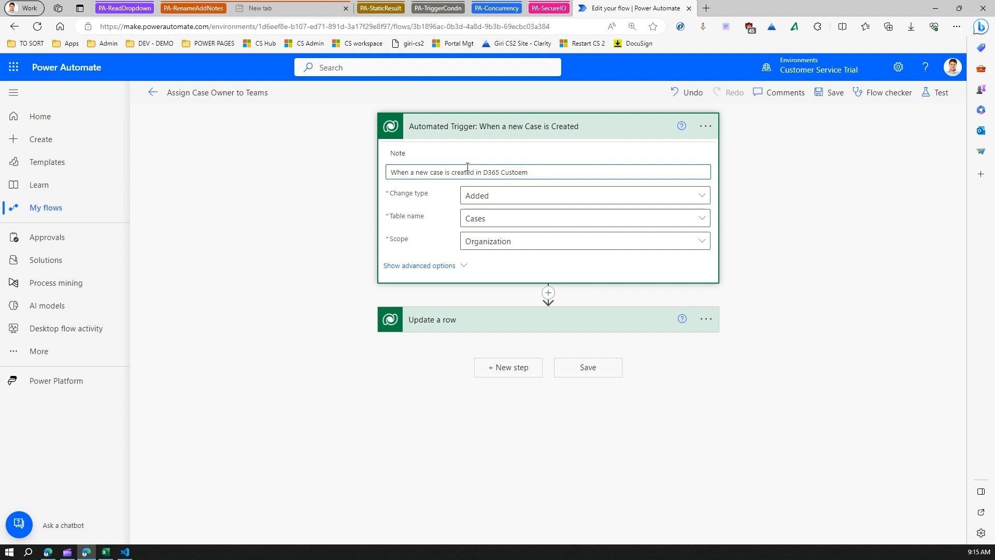
pyautogui.write('Customer Service then change owner to o')
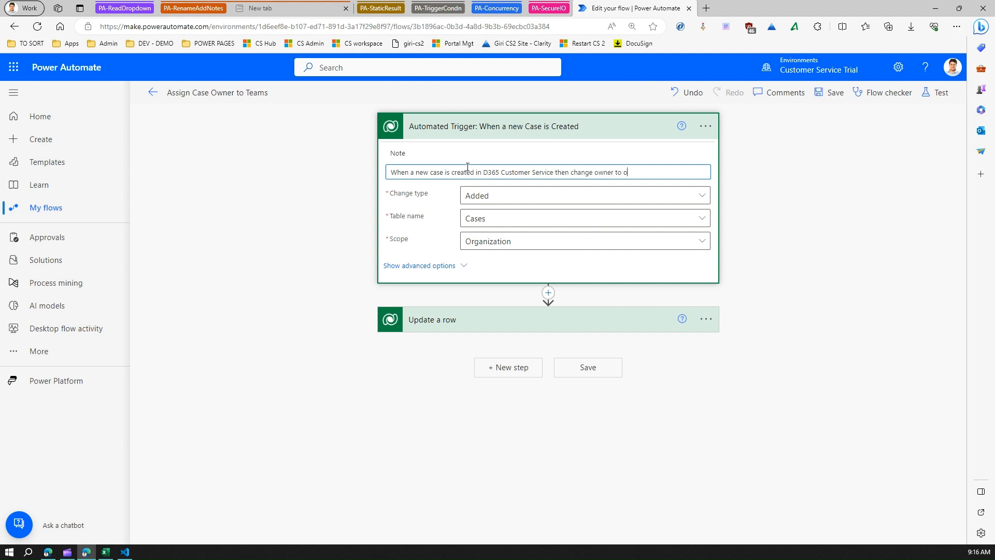
pyautogui.write('ne of the')
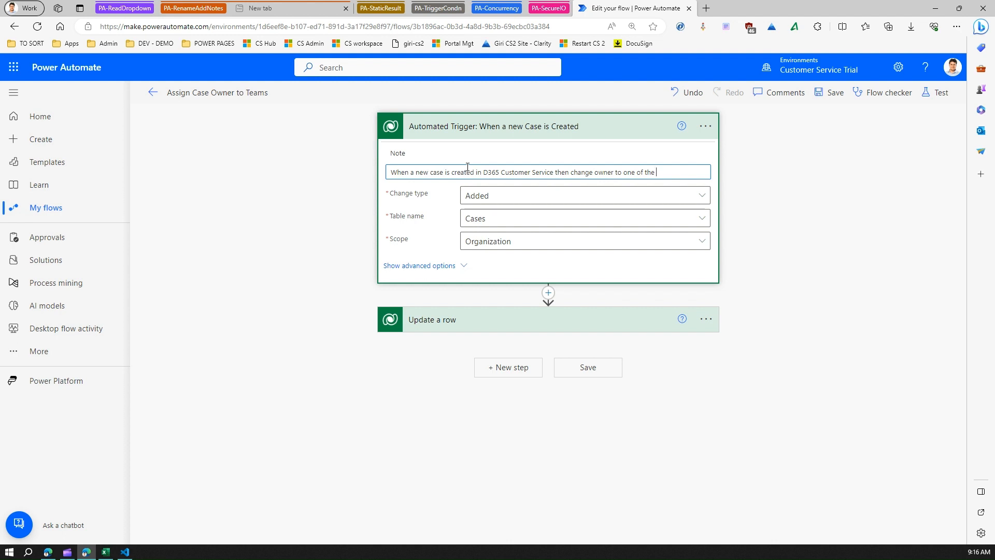
pyautogui.write('teams.')
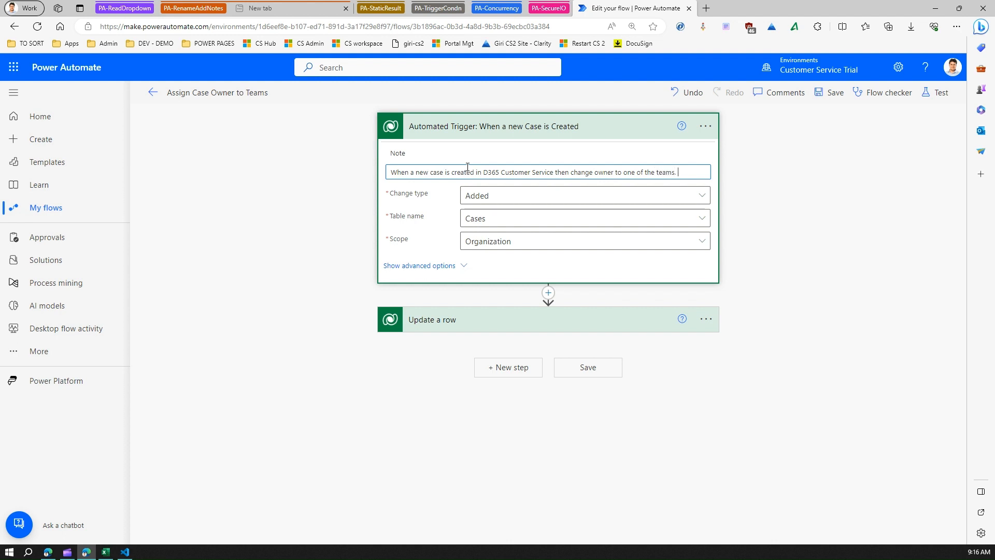
pyautogui.write('Lorem ipsum dolor amet sim lor')
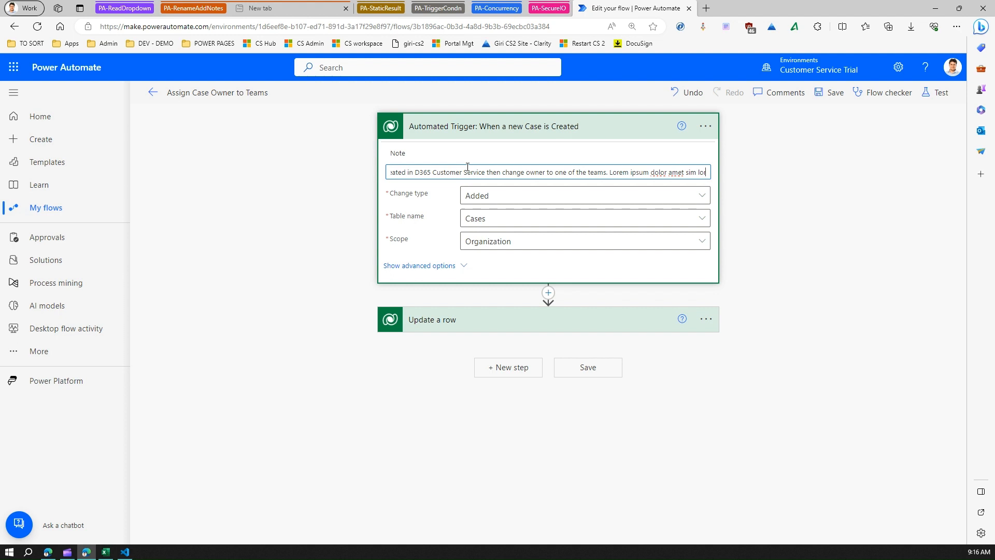
pyautogui.write('insfdsfdsdfdf dfdfdfdf dfdfdf')
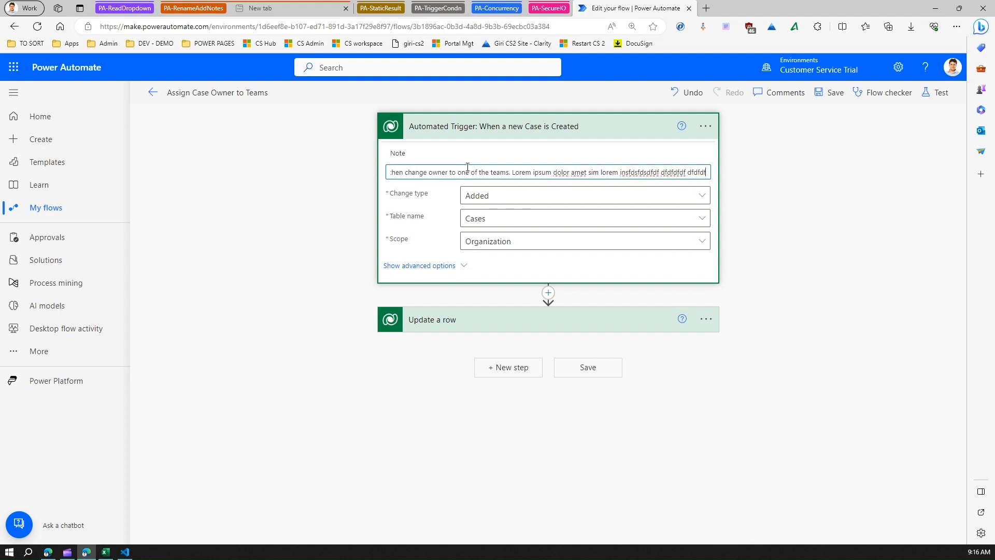
pyautogui.write('dgfdgggdgd dgd gdgd')
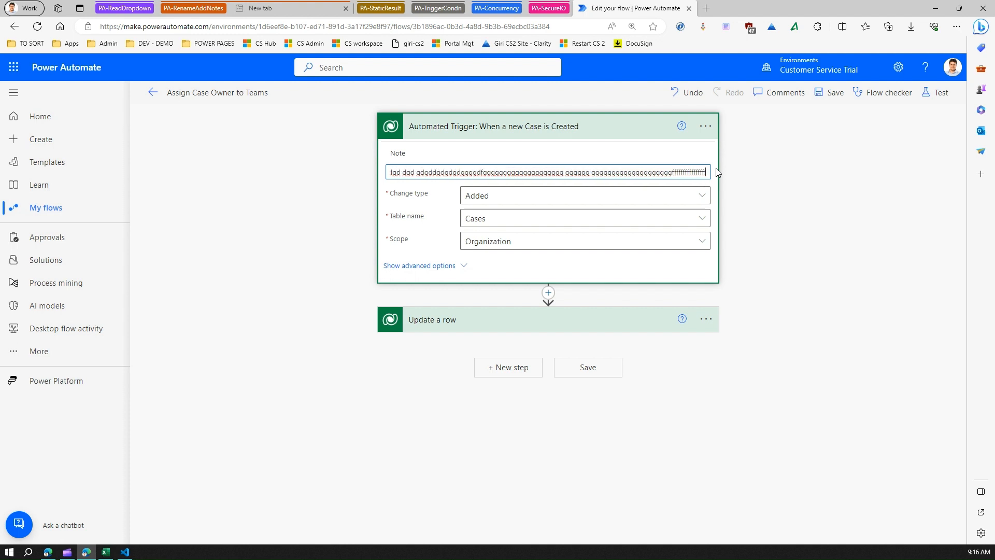
pyautogui.rightClick(647, 173)
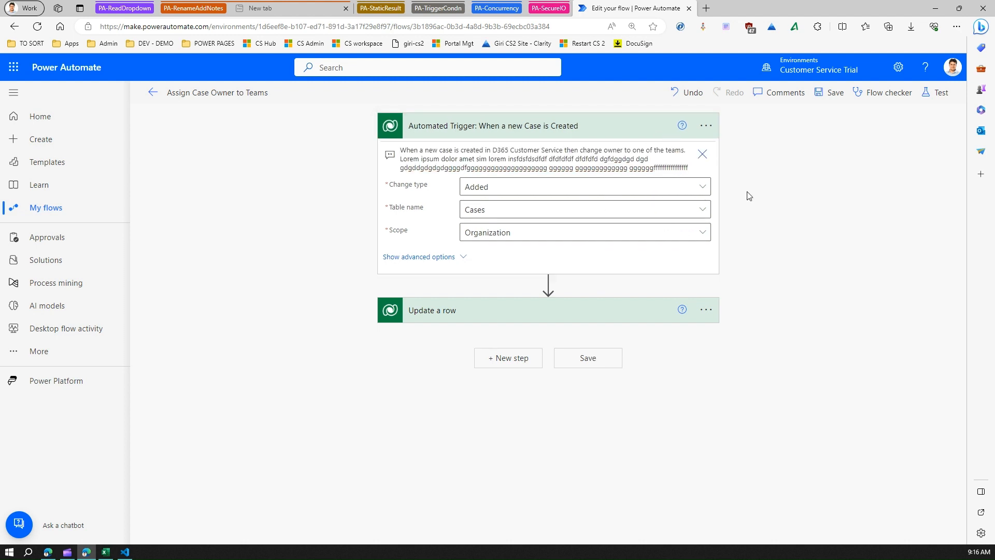
pyautogui.moveTo(752, 198)
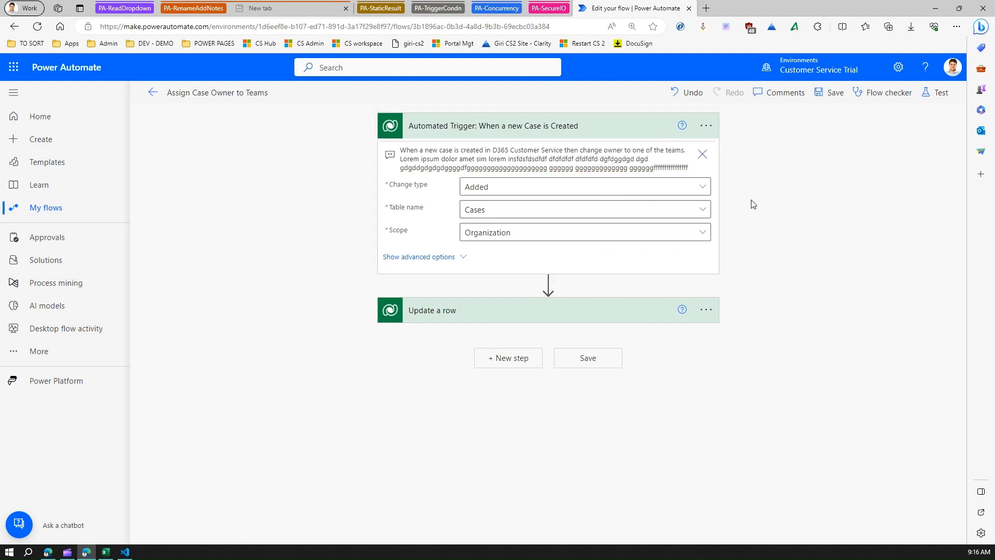
pyautogui.moveTo(570, 125)
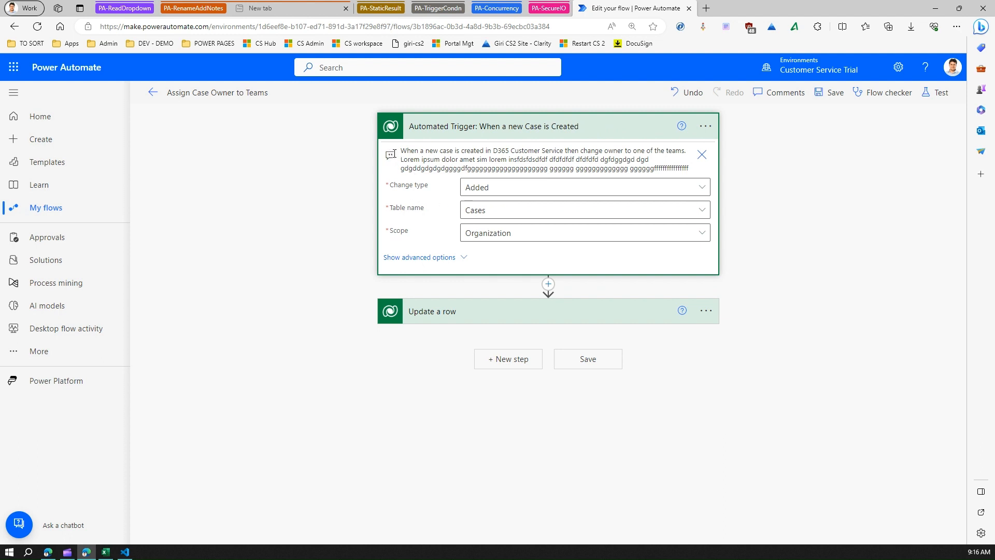
pyautogui.moveTo(704, 125)
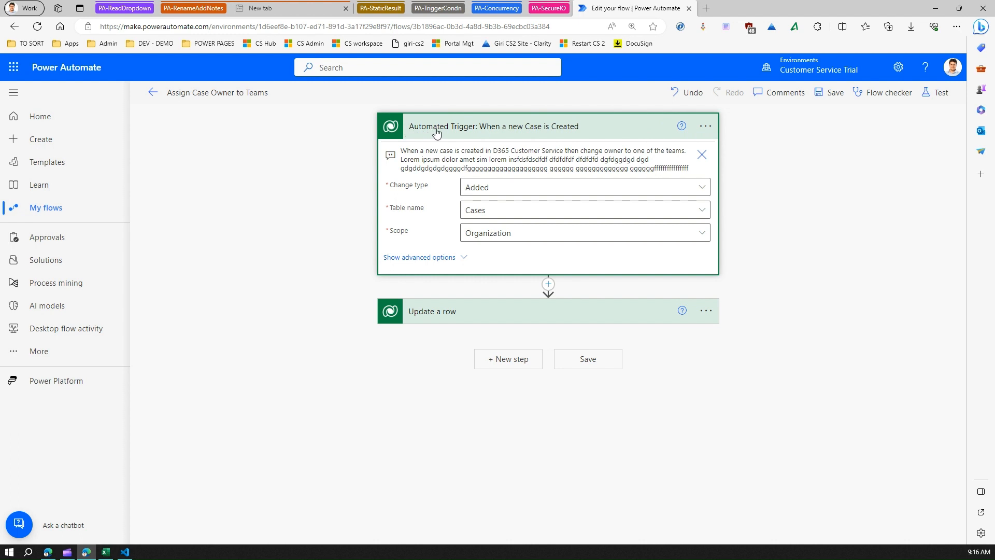
pyautogui.moveTo(458, 153)
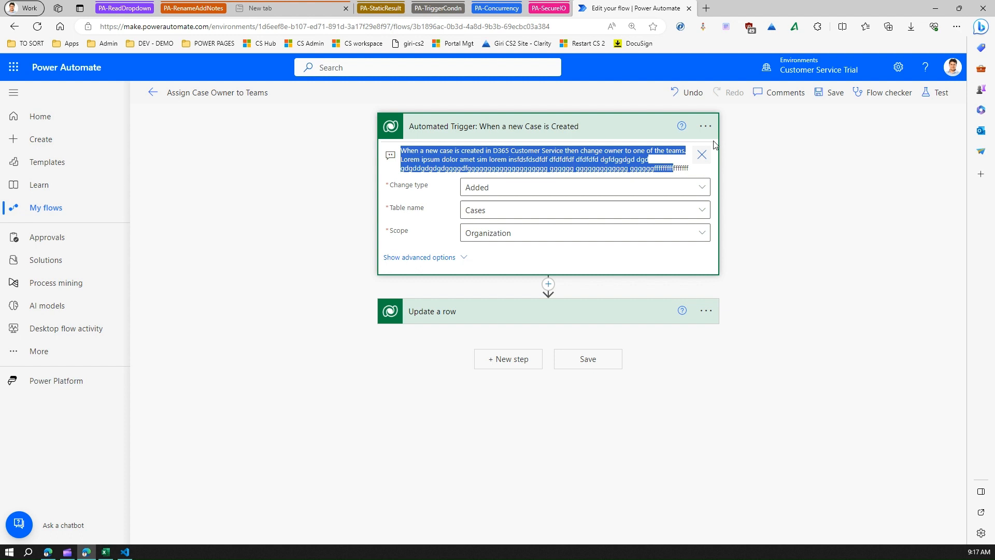
# Step: Post the comment 'This trigger needs some commenting edits' on the trigger
pyautogui.click(704, 126)
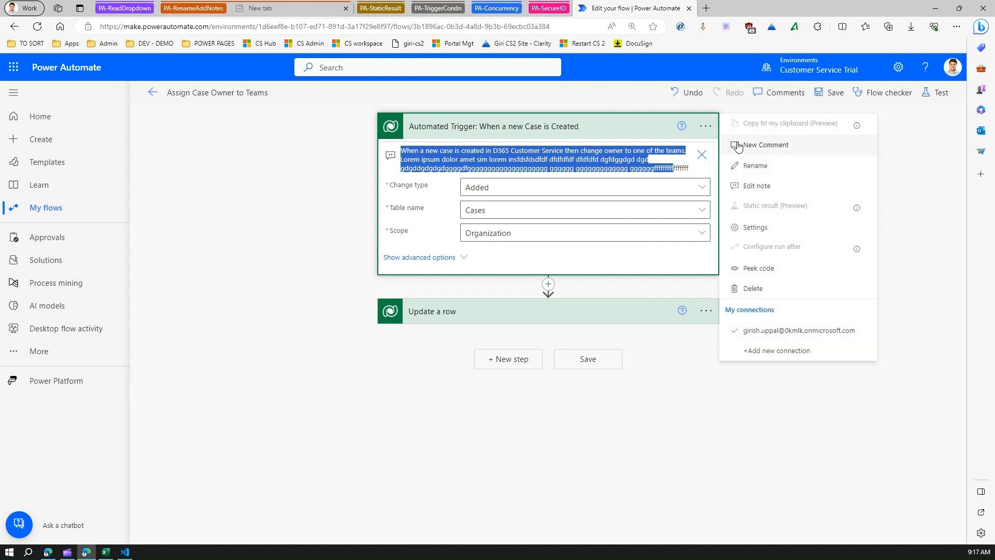
pyautogui.click(766, 144)
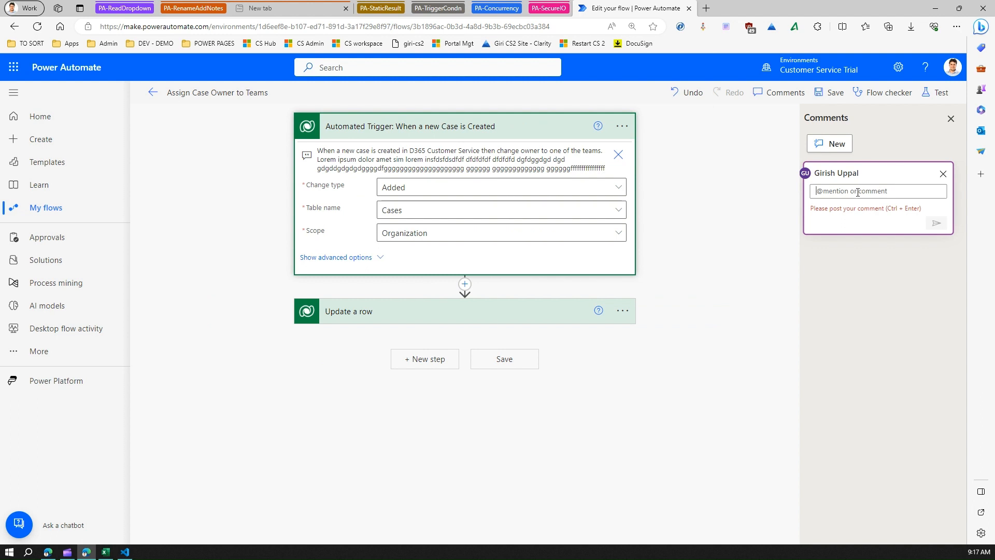
pyautogui.write('This t')
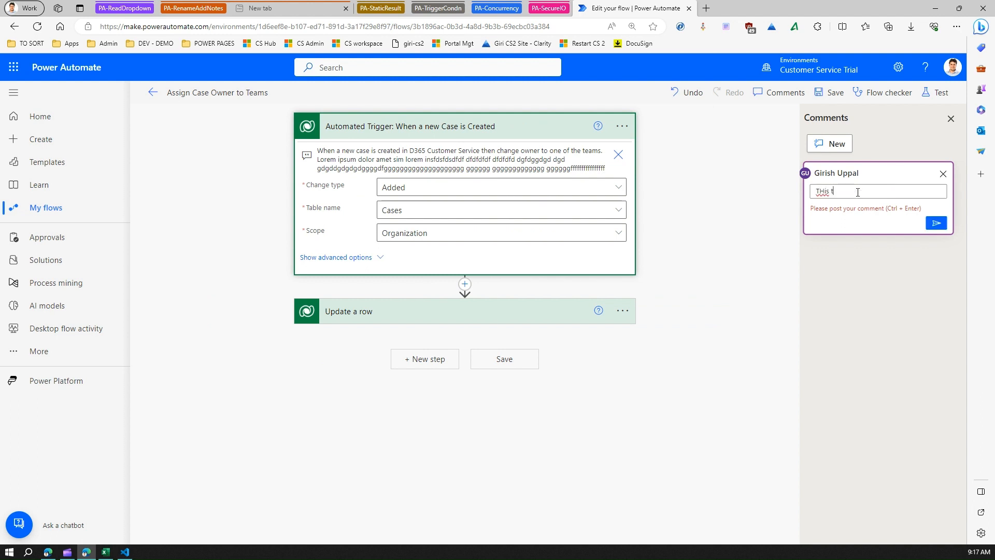
pyautogui.write('rigger needs some c')
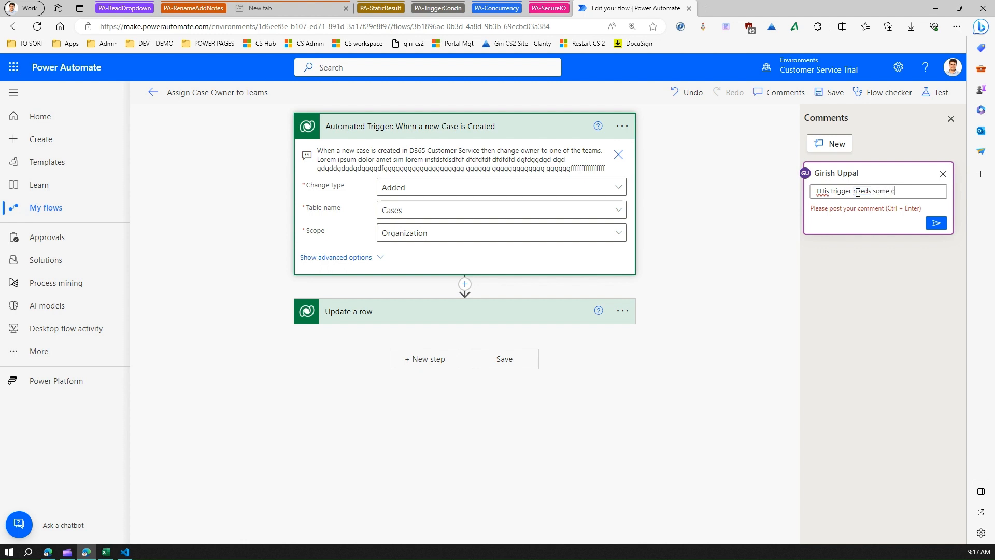
pyautogui.write('ommenting edits')
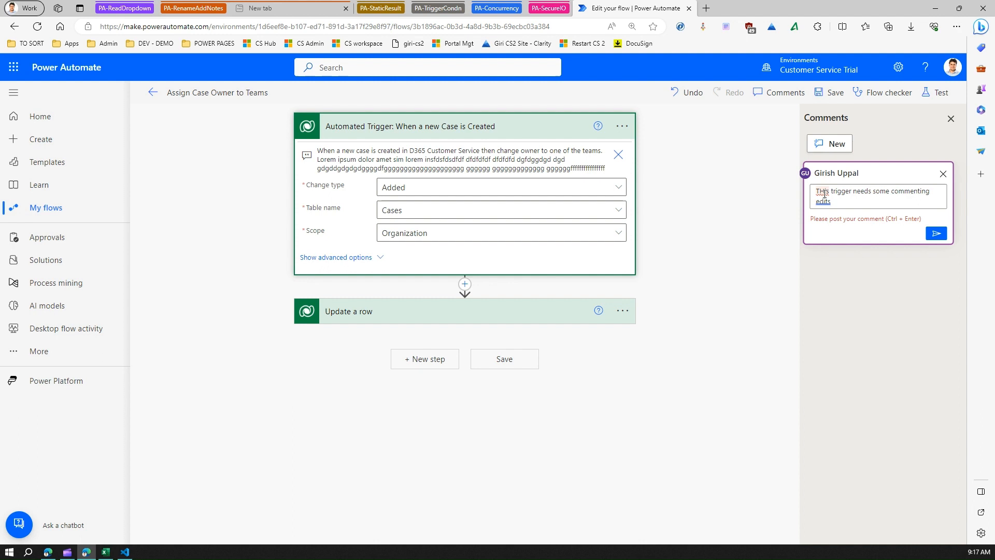
pyautogui.press('Backspace')
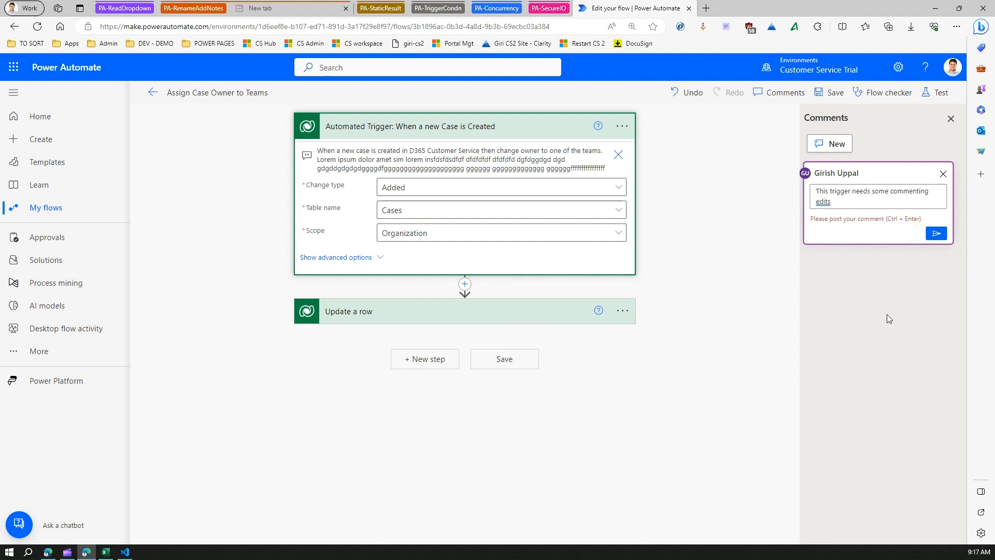
pyautogui.click(935, 233)
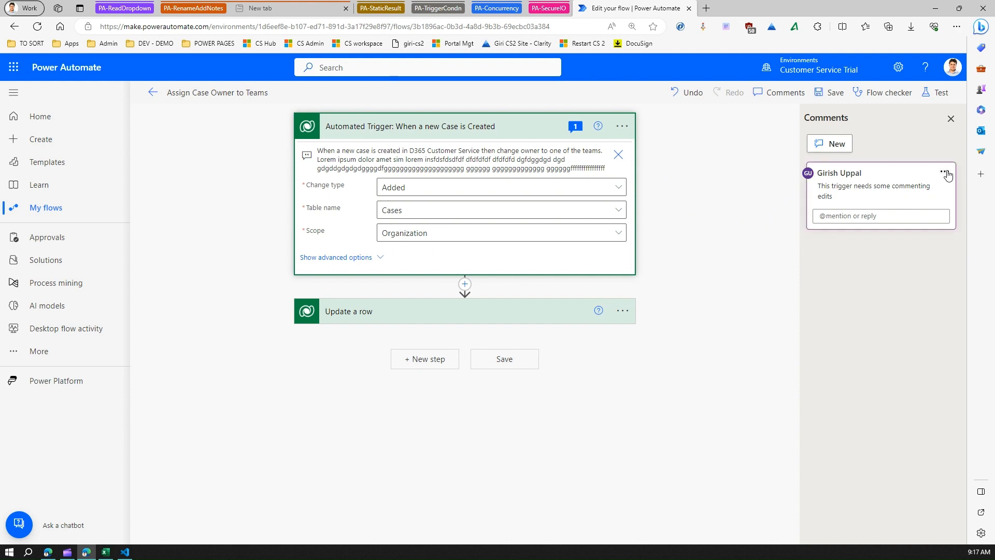
# Step: Open the comment thread options, then trim the trigger note to its single owner-change sentence
pyautogui.click(944, 173)
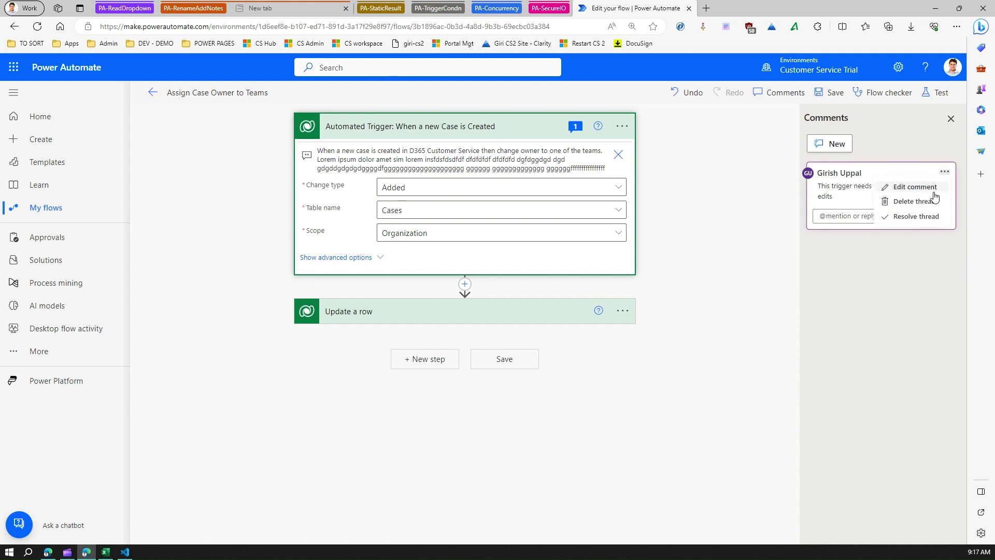
pyautogui.moveTo(914, 283)
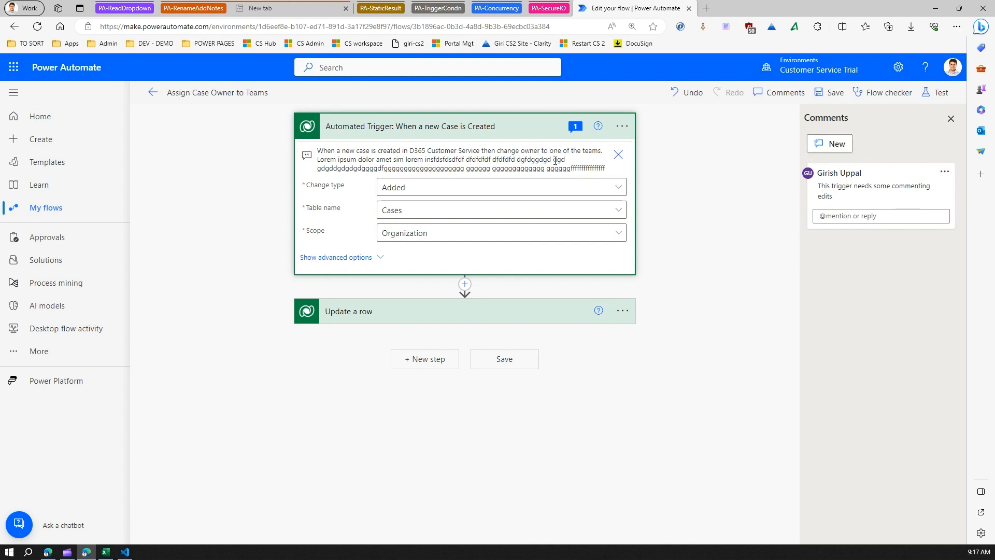
pyautogui.click(622, 126)
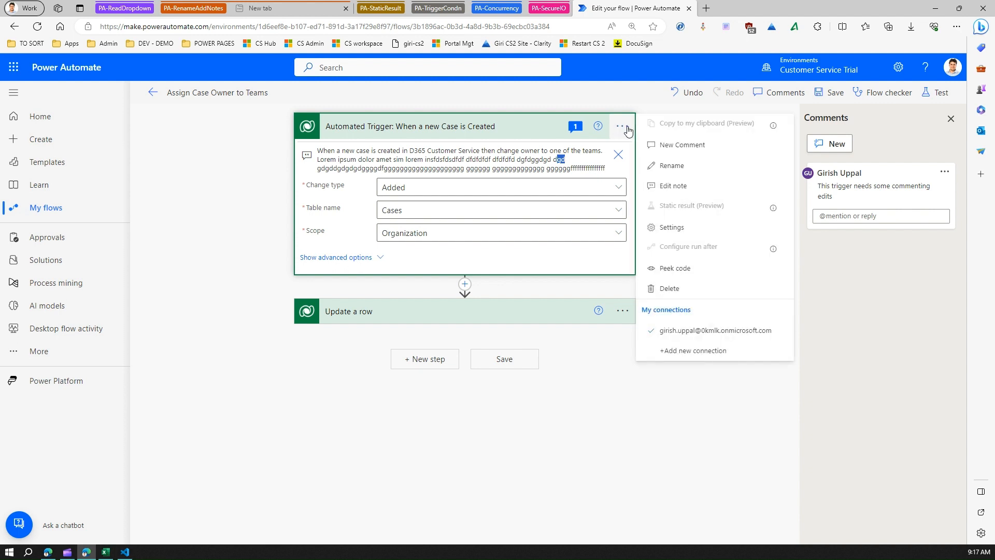
pyautogui.click(672, 185)
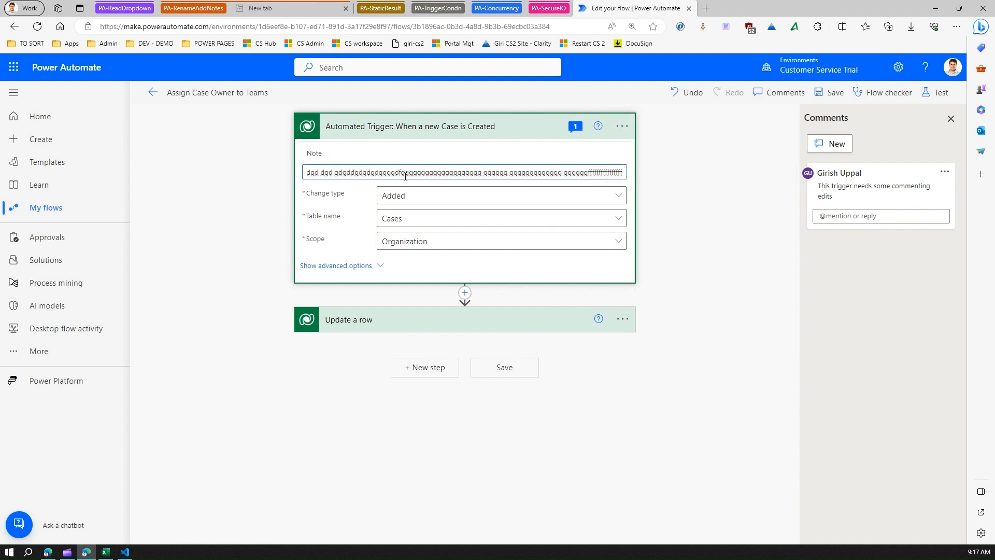
pyautogui.write('When a new case is created in D365 Customer Service then change owner to one of the teams. Lorem ips')
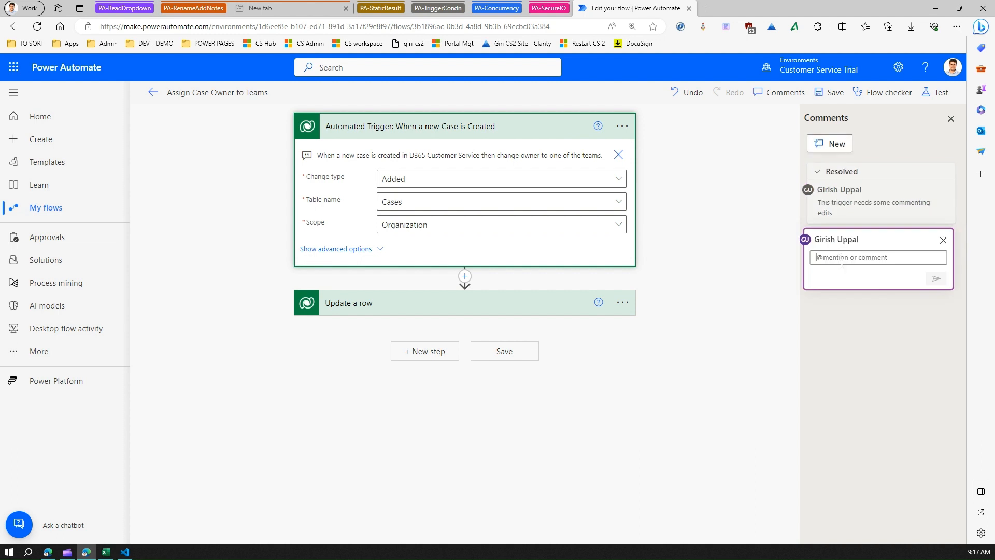
pyautogui.click(621, 302)
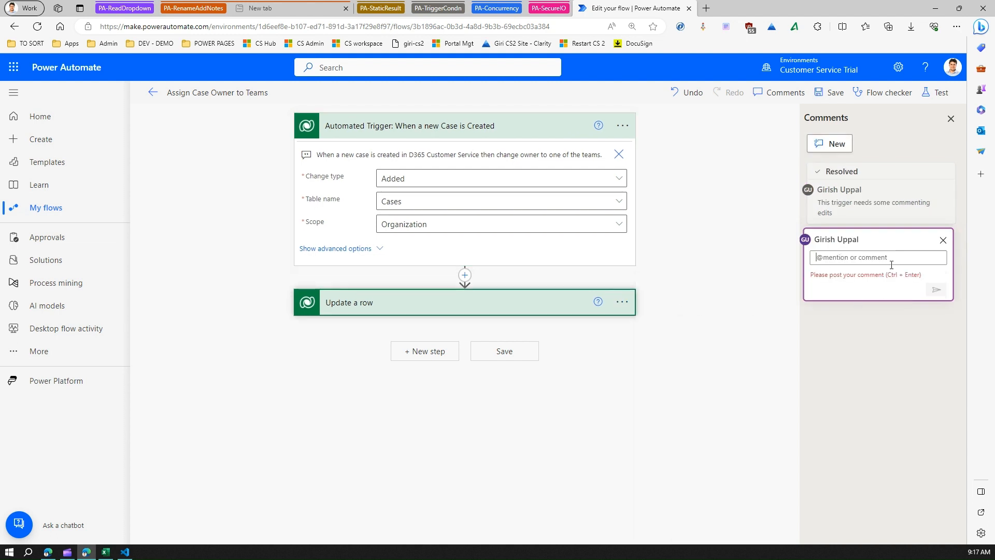
pyautogui.write('@ale')
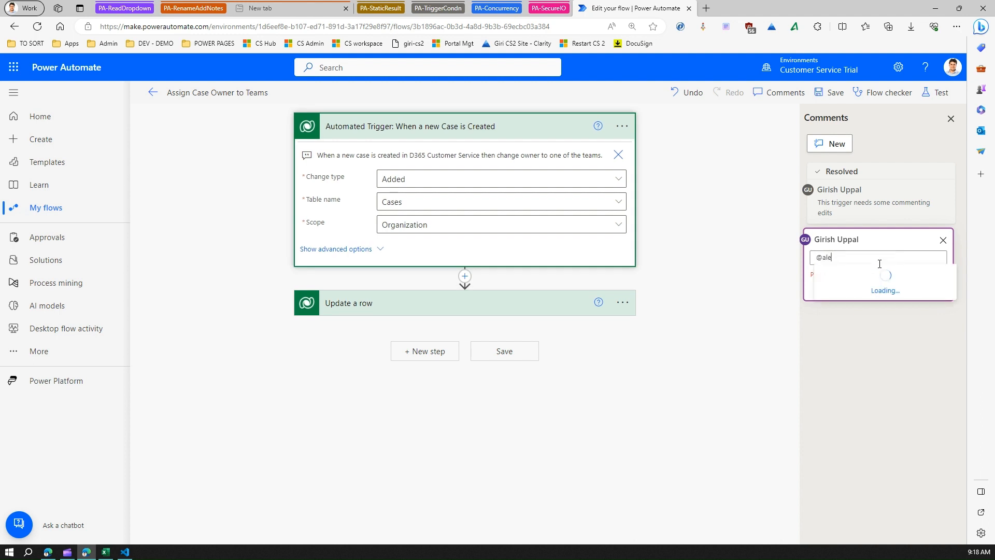
pyautogui.click(863, 279)
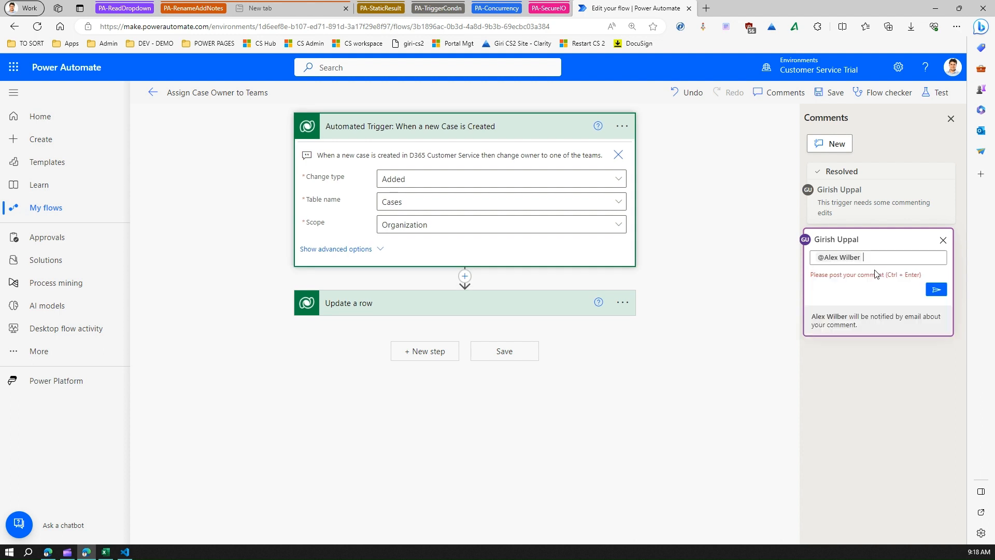
pyautogui.write('- Can you comment this')
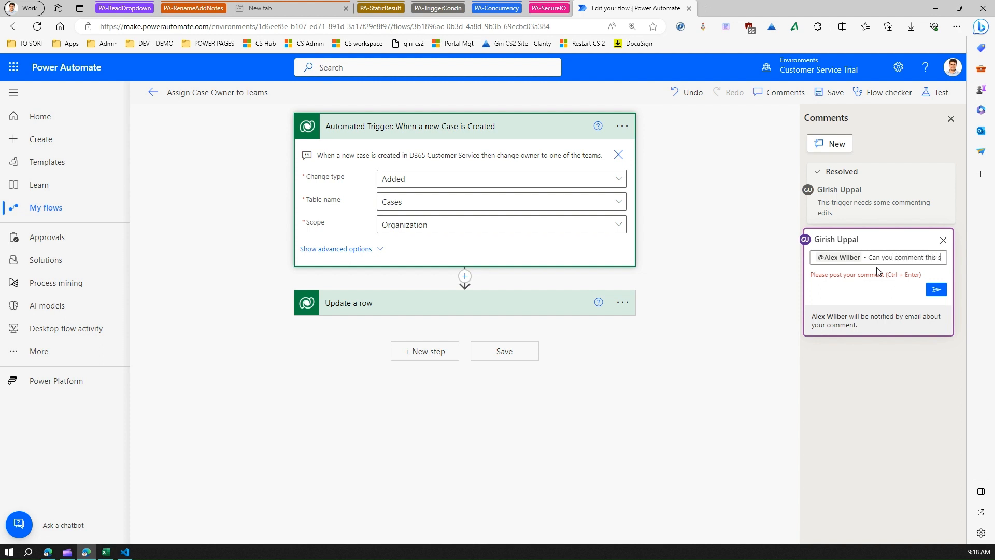
pyautogui.write('section')
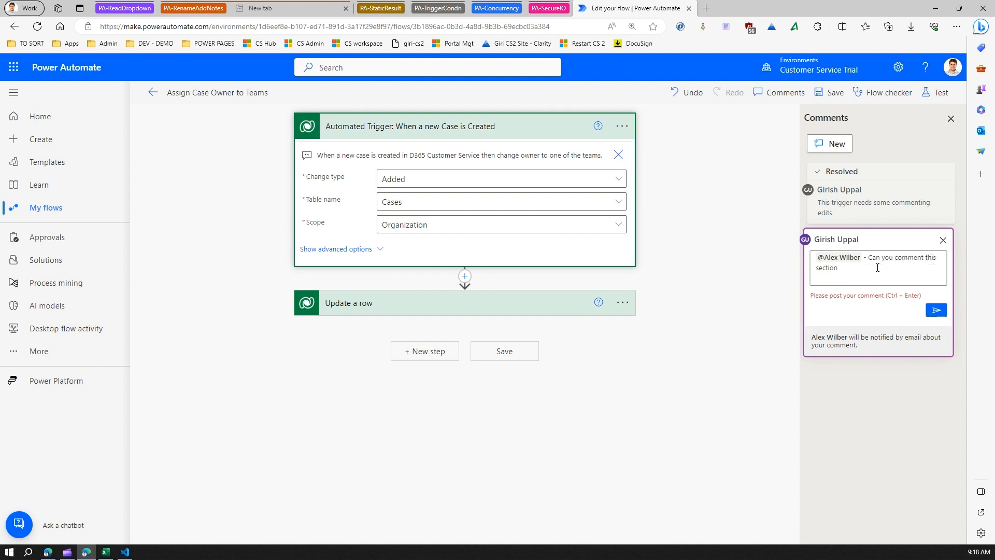
pyautogui.moveTo(936, 310)
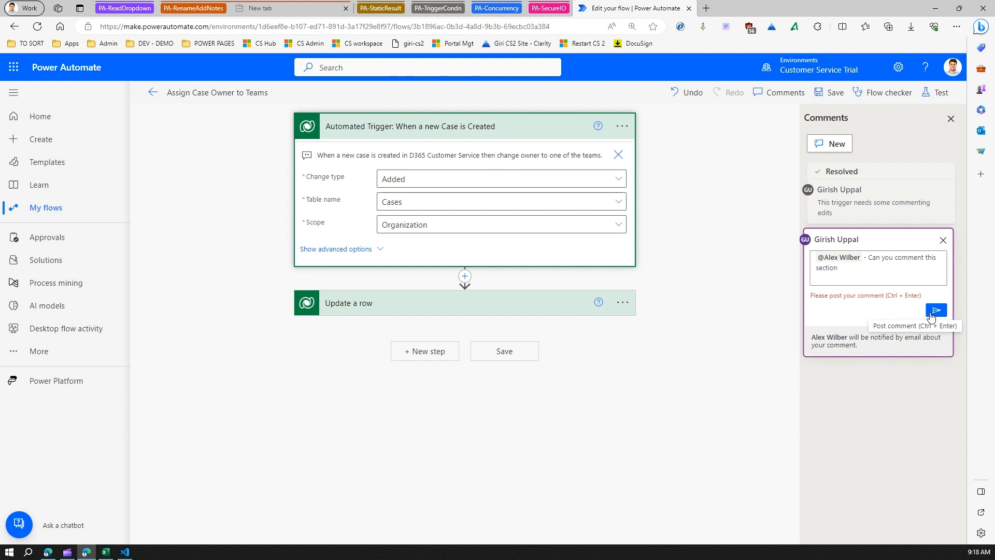
pyautogui.click(936, 310)
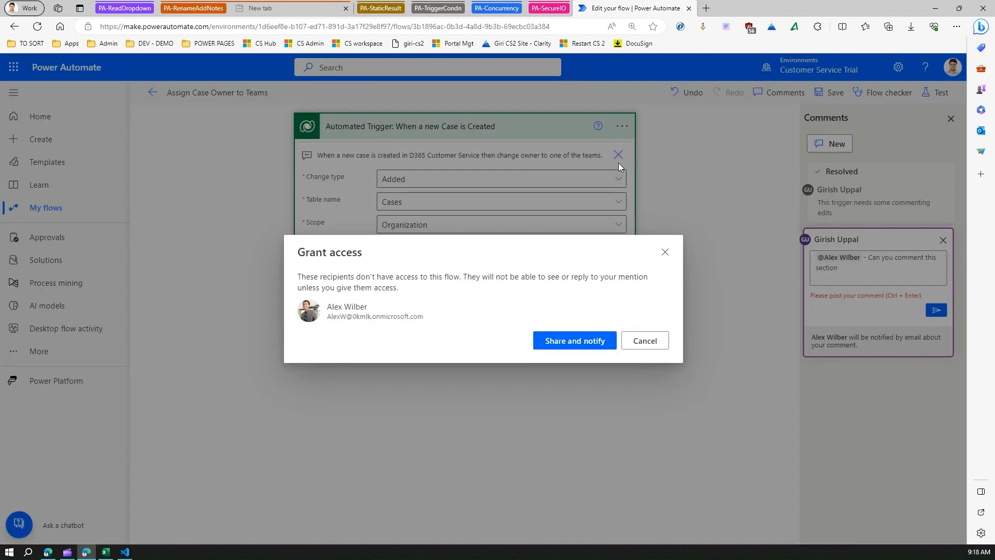
pyautogui.moveTo(471, 215)
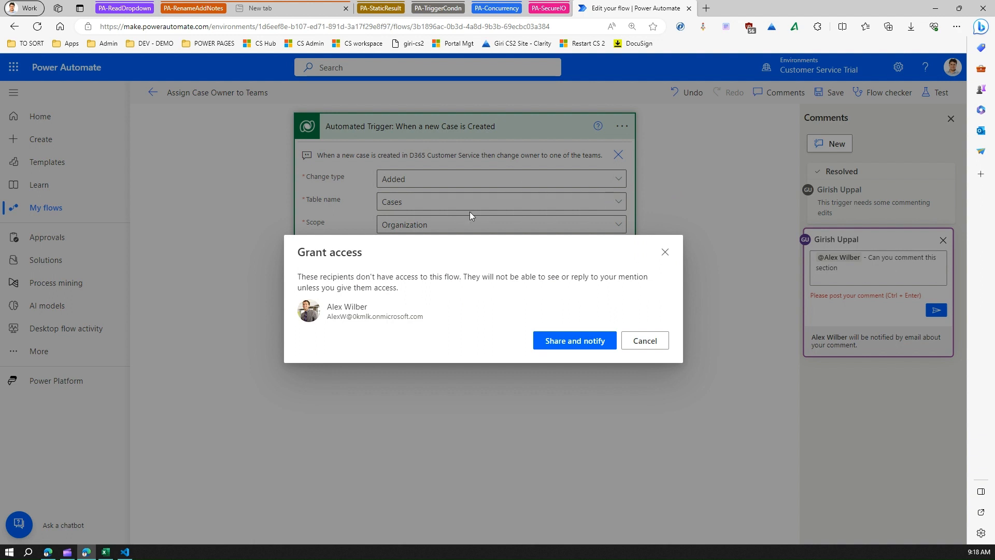
pyautogui.moveTo(378, 252)
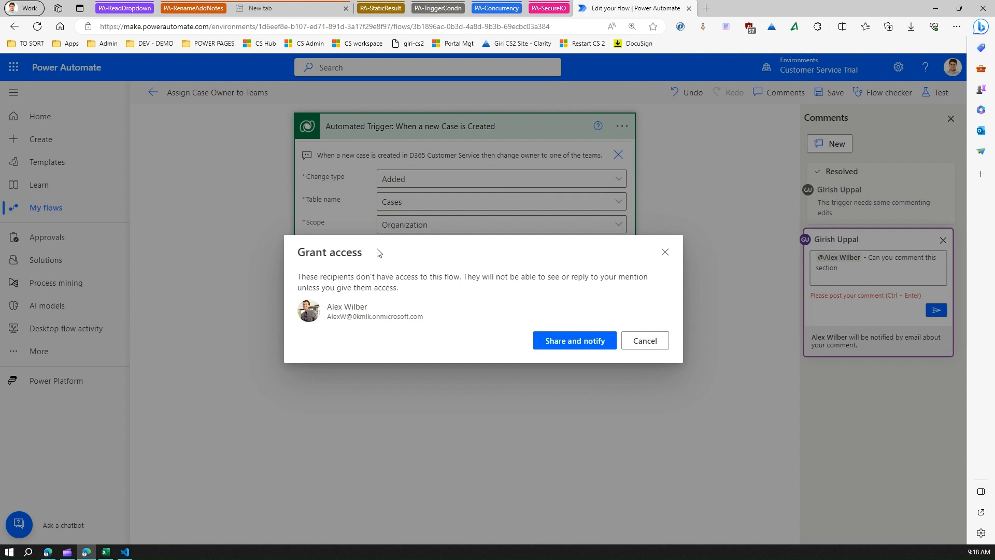
pyautogui.moveTo(487, 280)
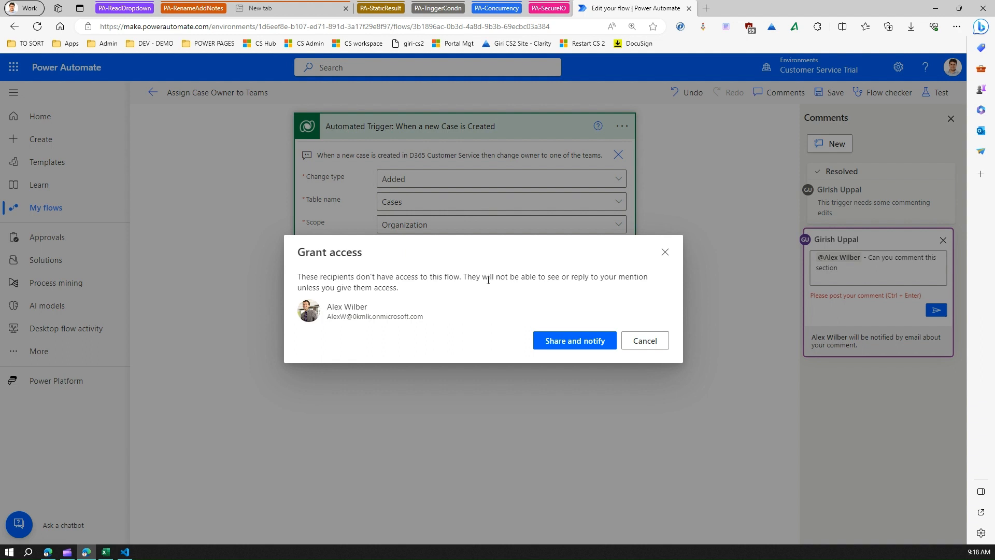
pyautogui.moveTo(567, 336)
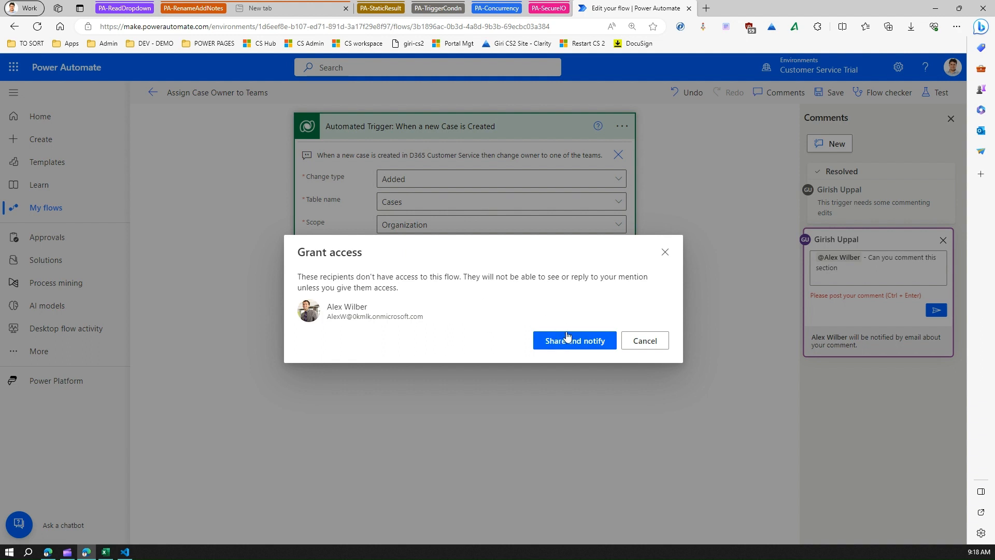
pyautogui.moveTo(556, 362)
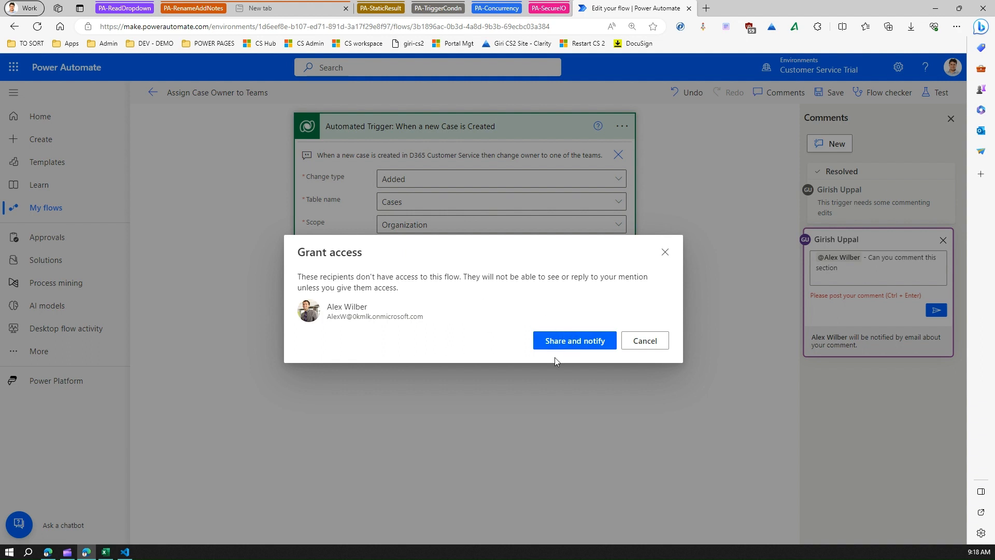
pyautogui.moveTo(603, 357)
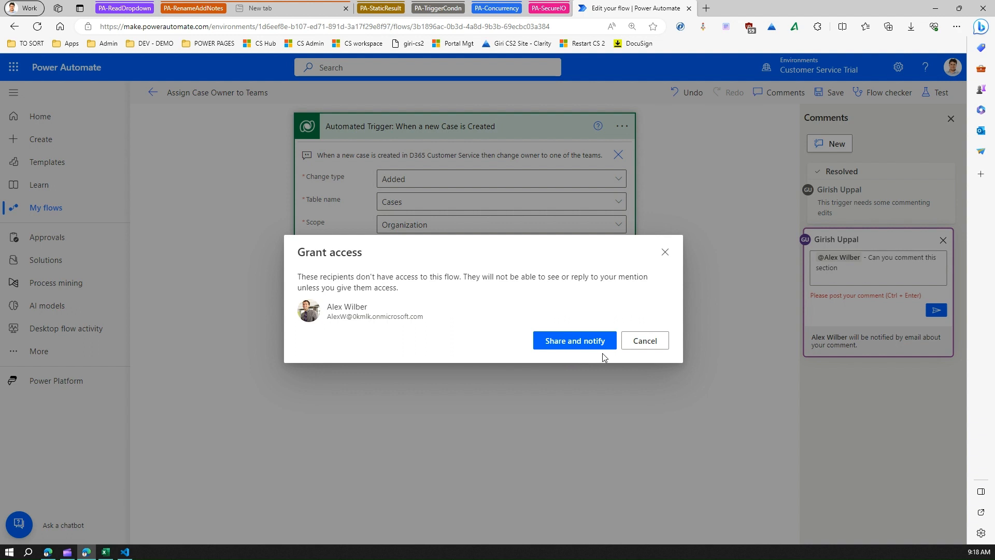
pyautogui.moveTo(597, 340)
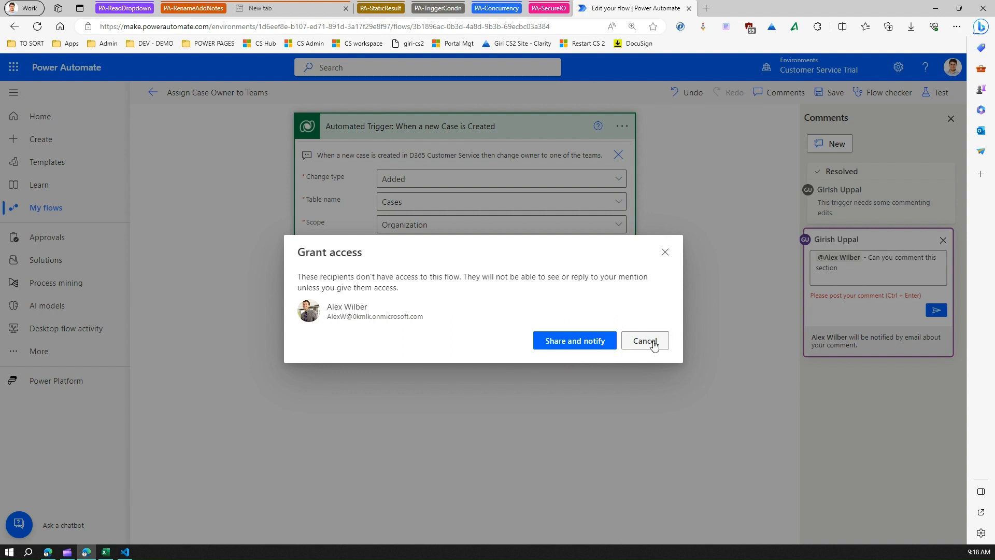
# Step: Cancel the Grant access dialog rather than sharing the flow with Alex Wilber
pyautogui.click(645, 341)
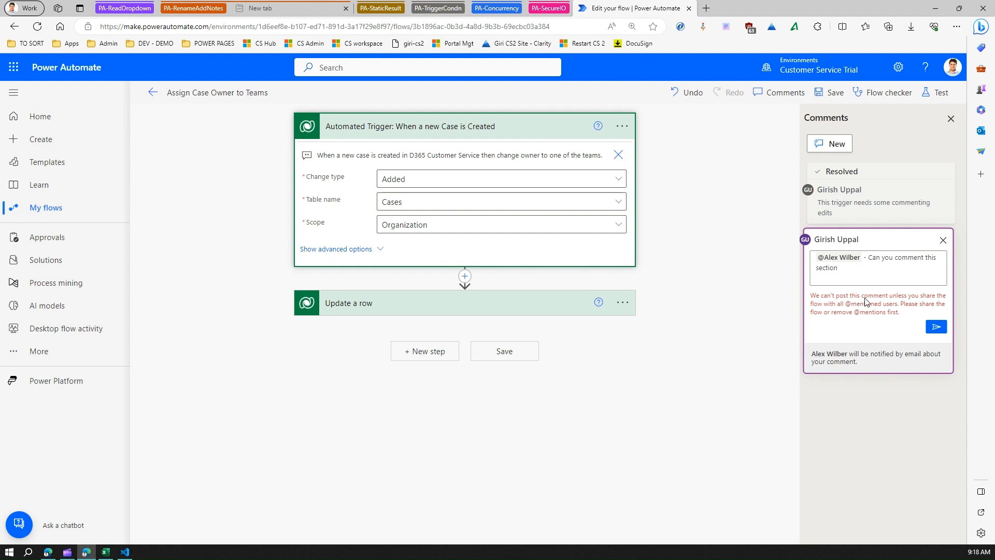
pyautogui.moveTo(871, 309)
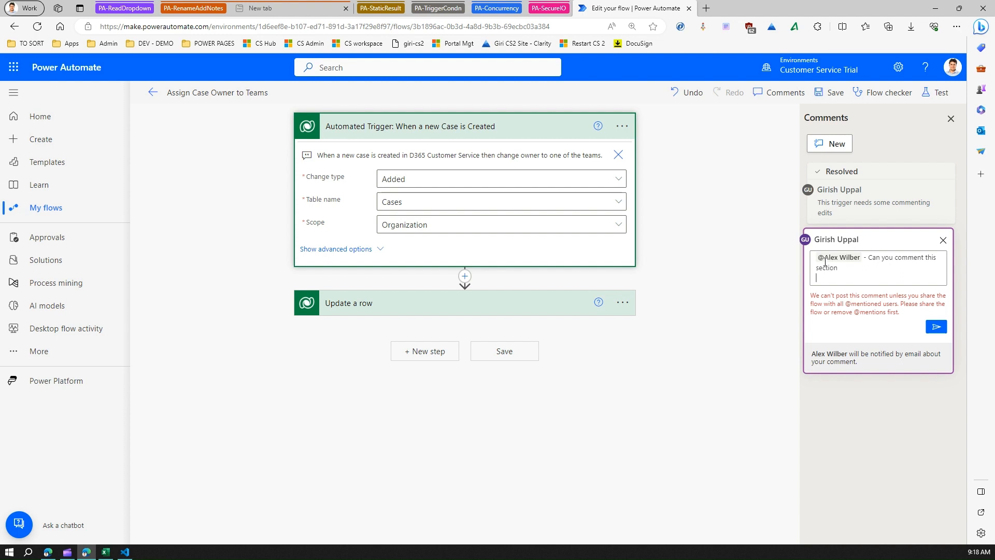
pyautogui.moveTo(692, 219)
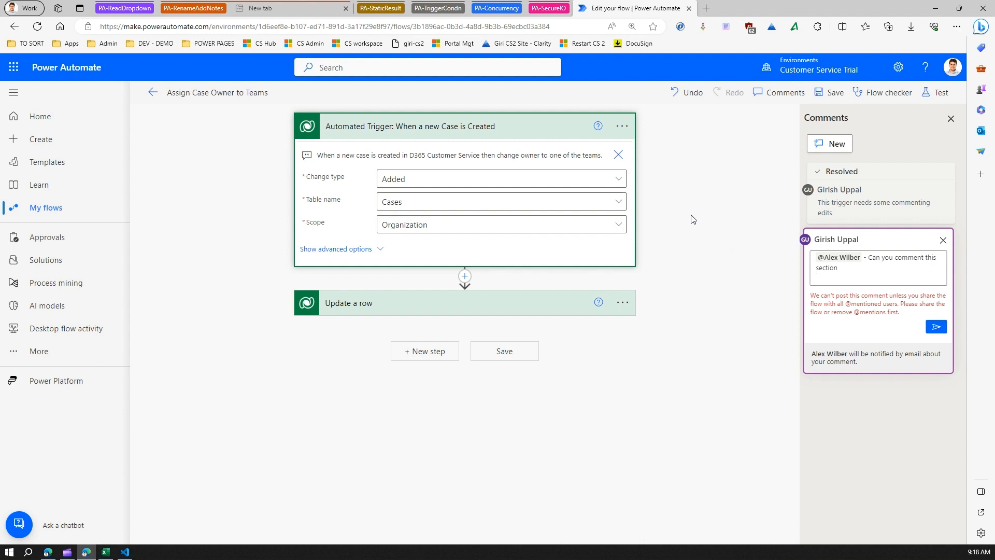
pyautogui.moveTo(646, 156)
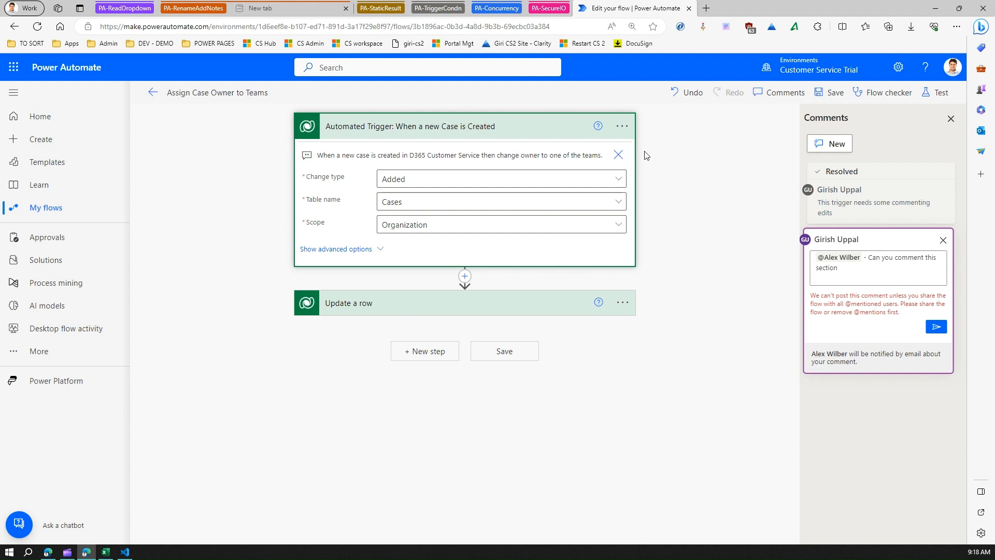